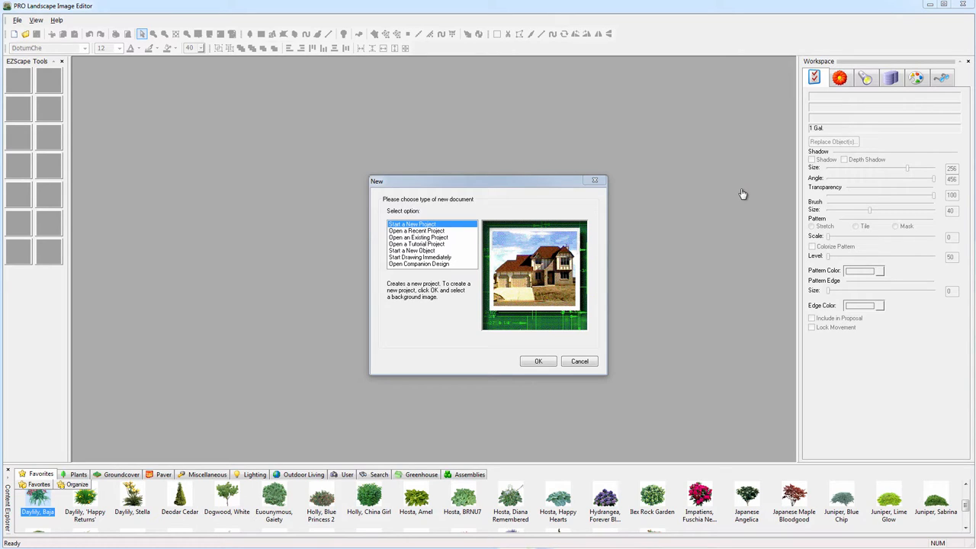
mouse_move(607, 319)
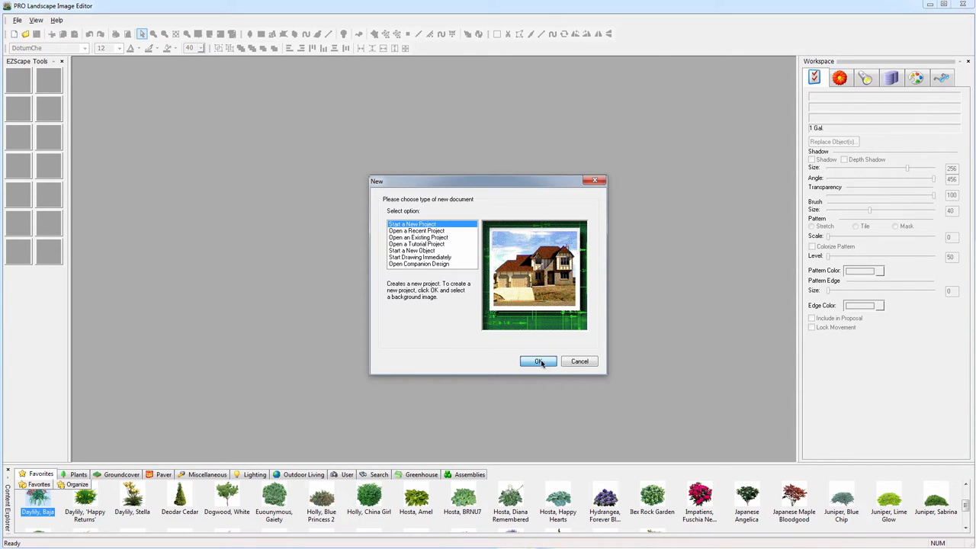
Step: Start a new project with IMG_2068.JPG loaded as the background house photo
left_click(538, 359)
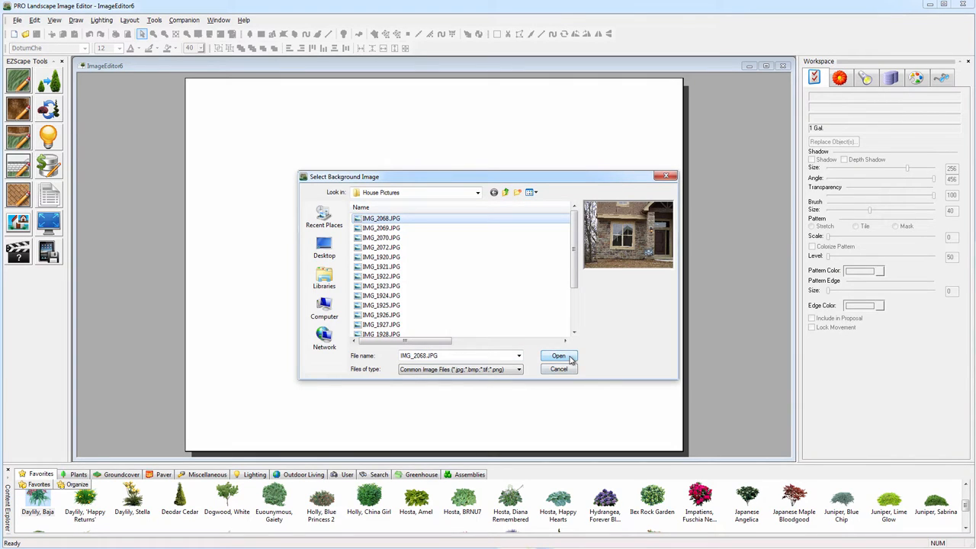
left_click(558, 355)
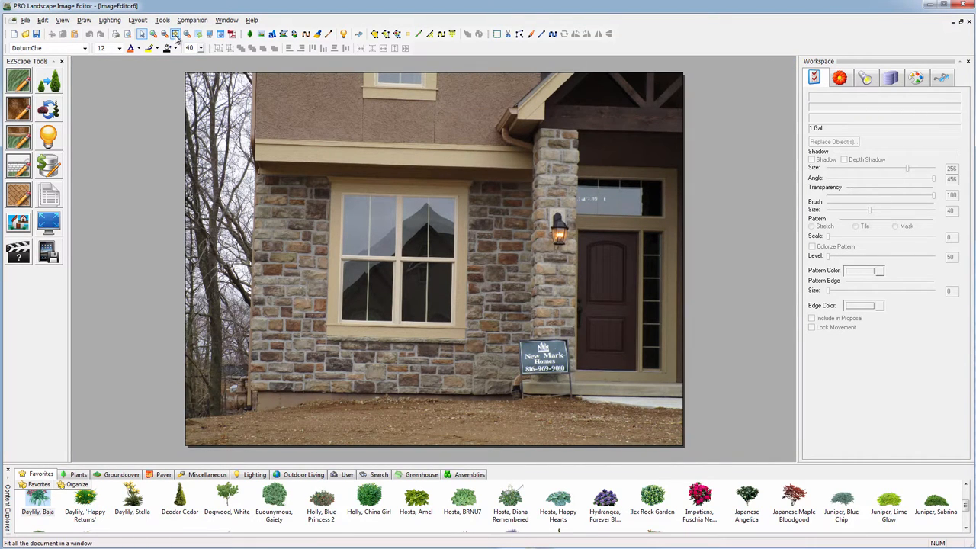
Step: Zoom to fit, create a stone-wall patch over the yard sign and lock its movement
left_click(174, 33)
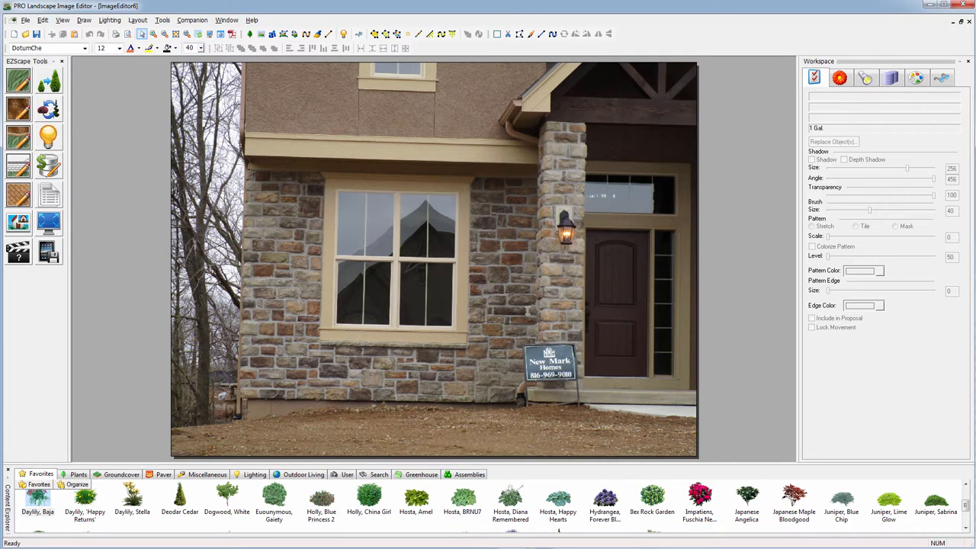
mouse_move(488, 106)
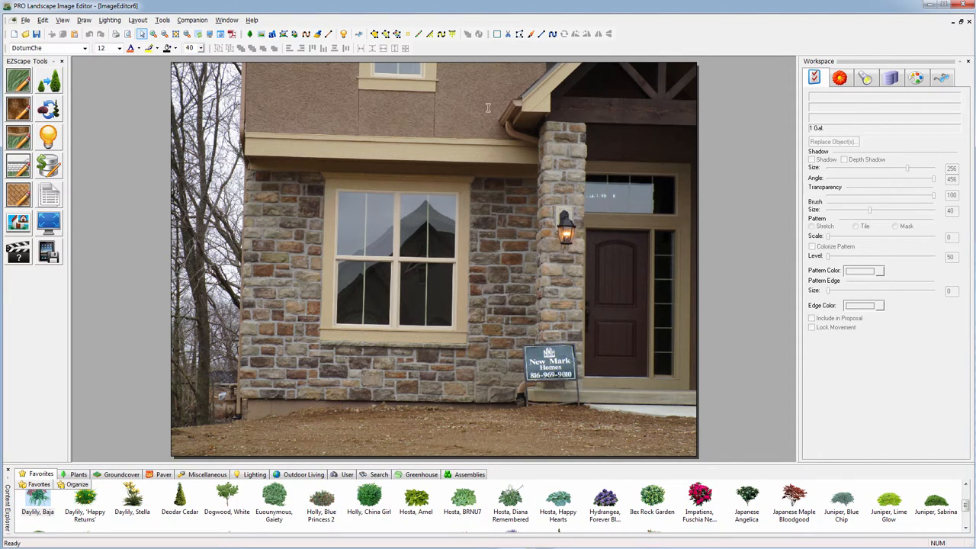
mouse_move(520, 320)
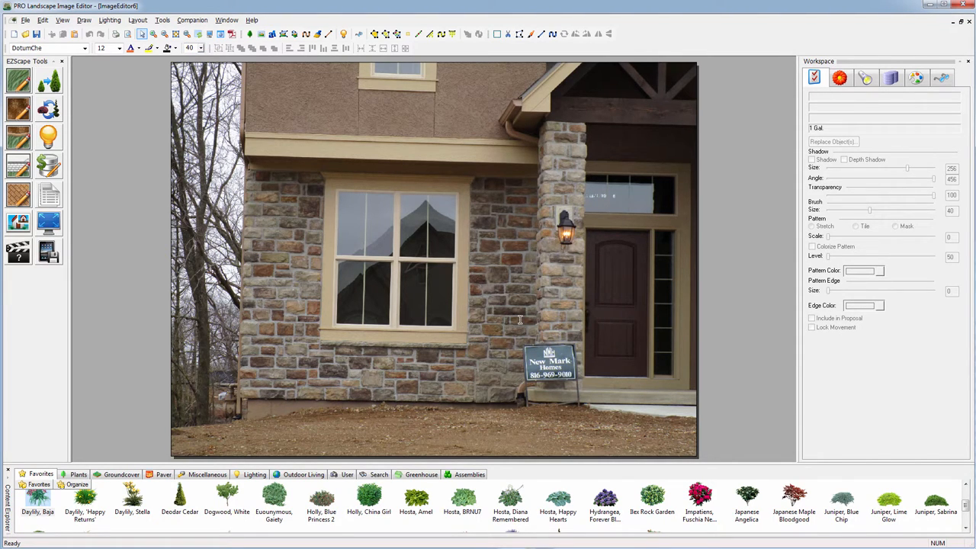
mouse_move(526, 316)
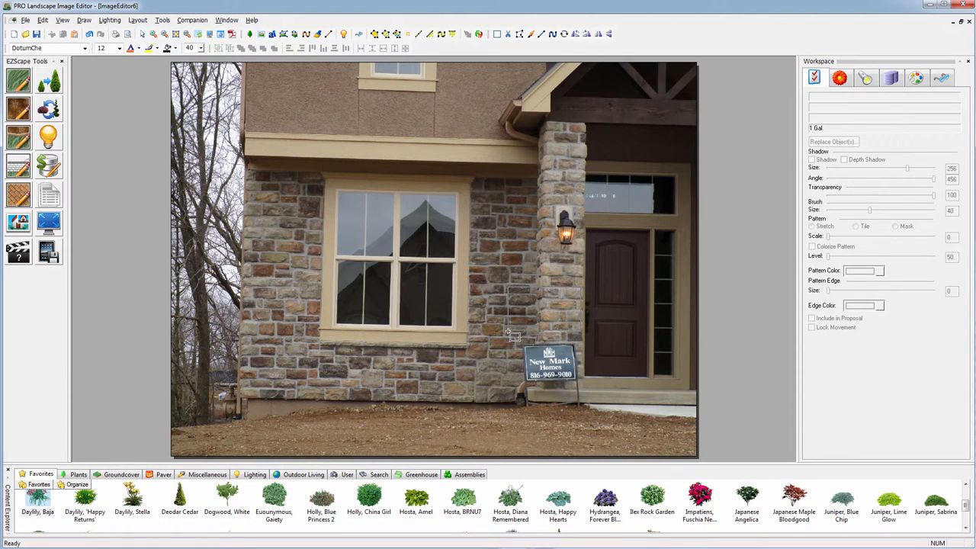
right_click(509, 336)
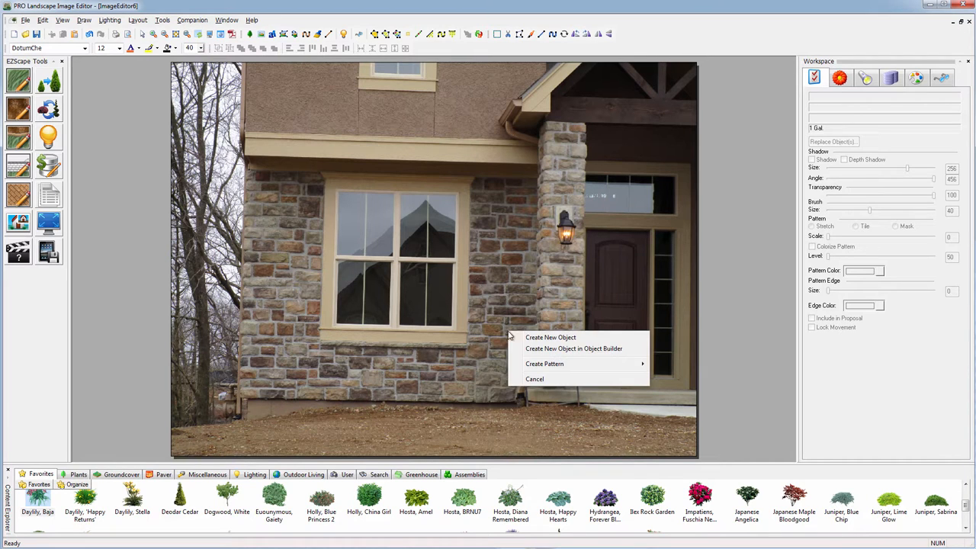
left_click(549, 337)
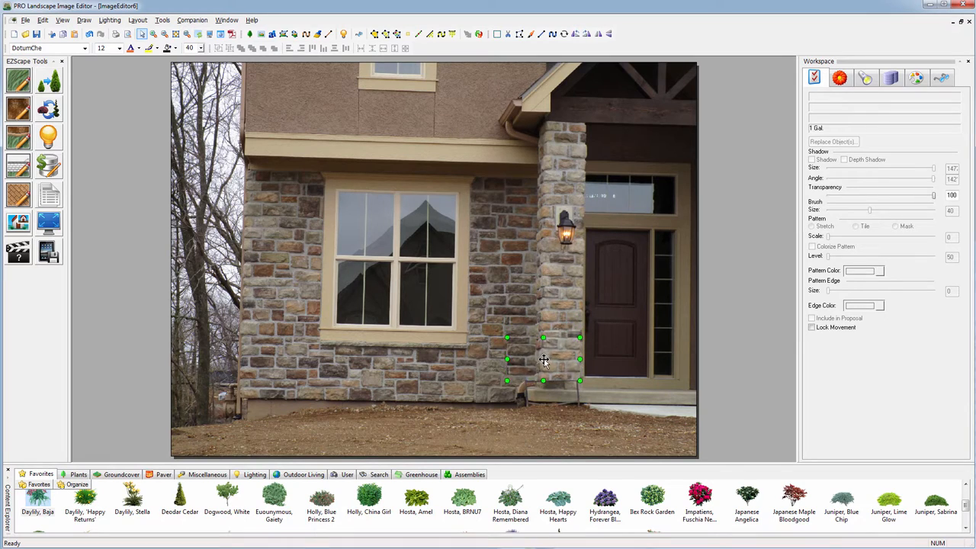
left_click_drag(543, 359, 546, 363)
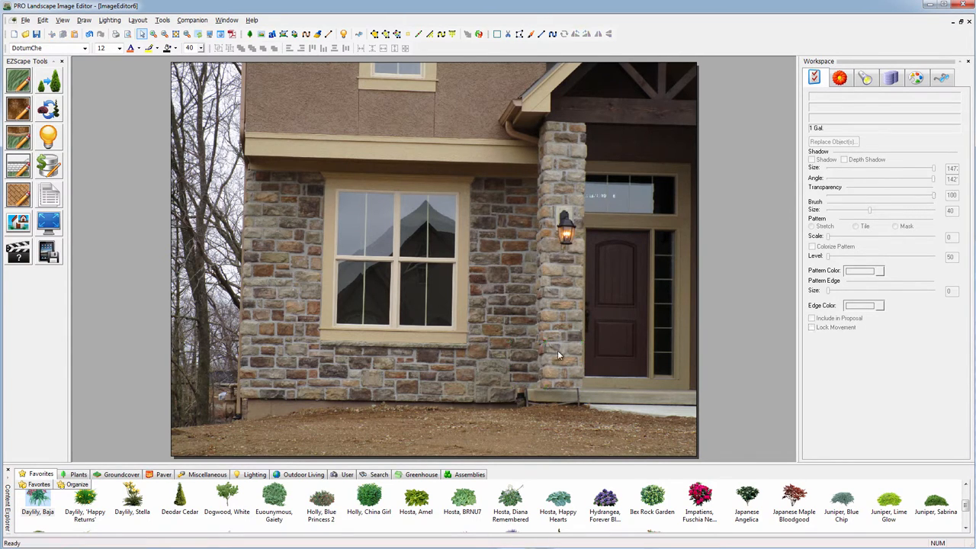
left_click(811, 326)
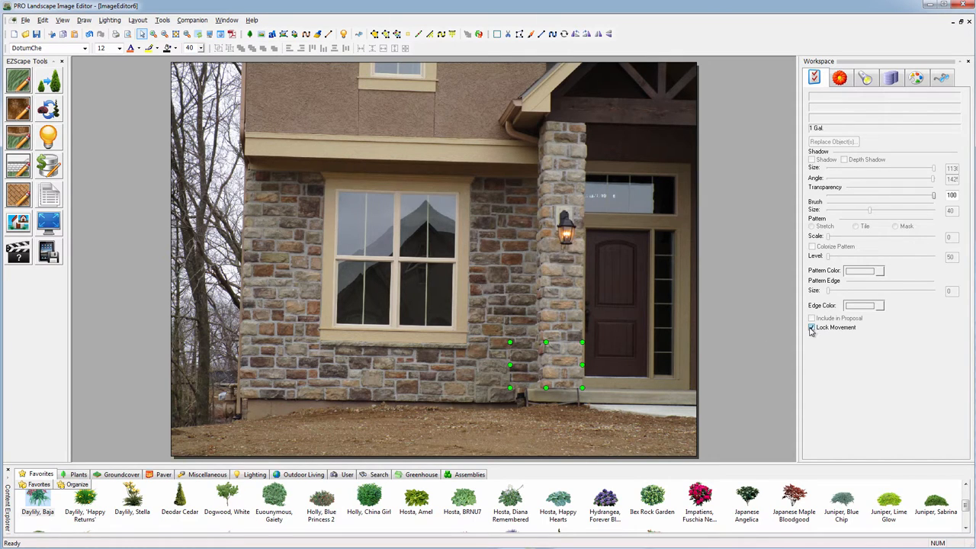
left_click(811, 327)
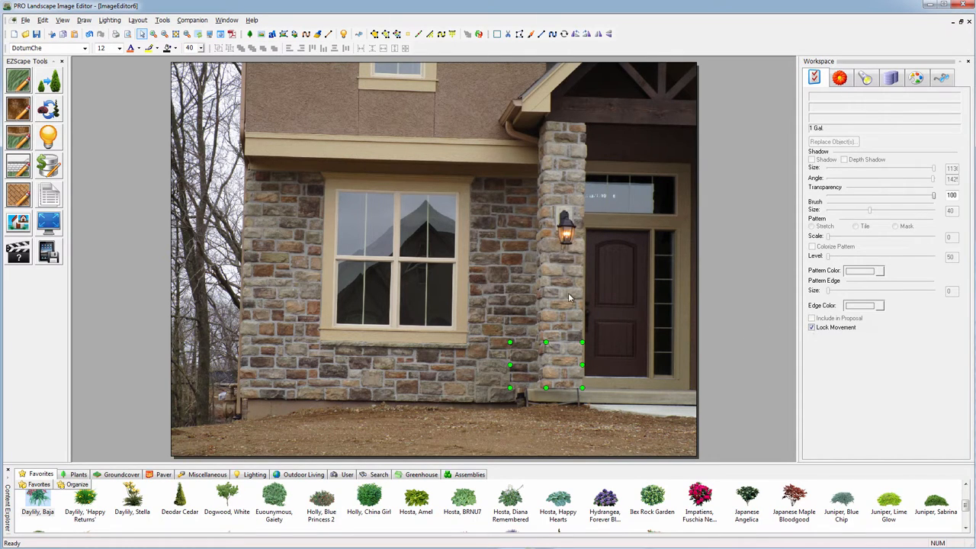
mouse_move(552, 292)
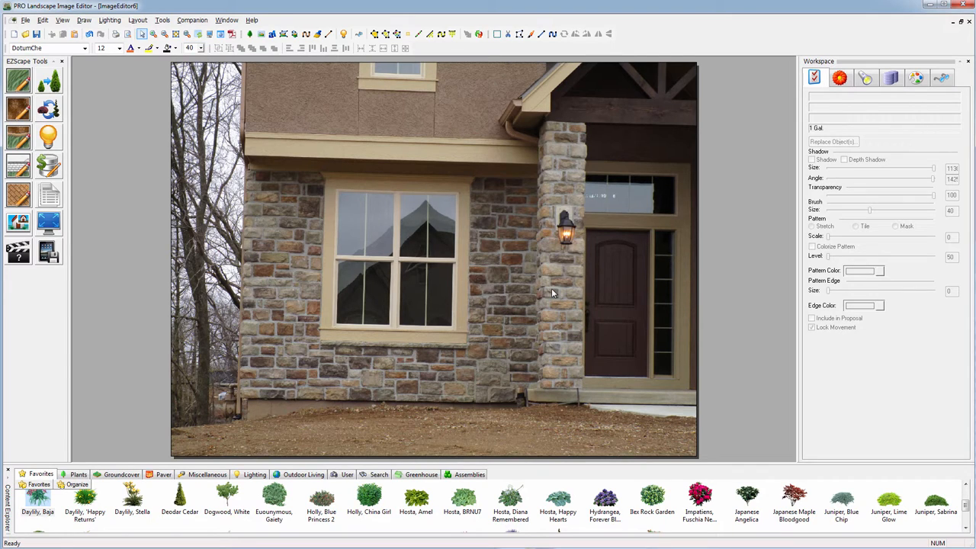
mouse_move(210, 54)
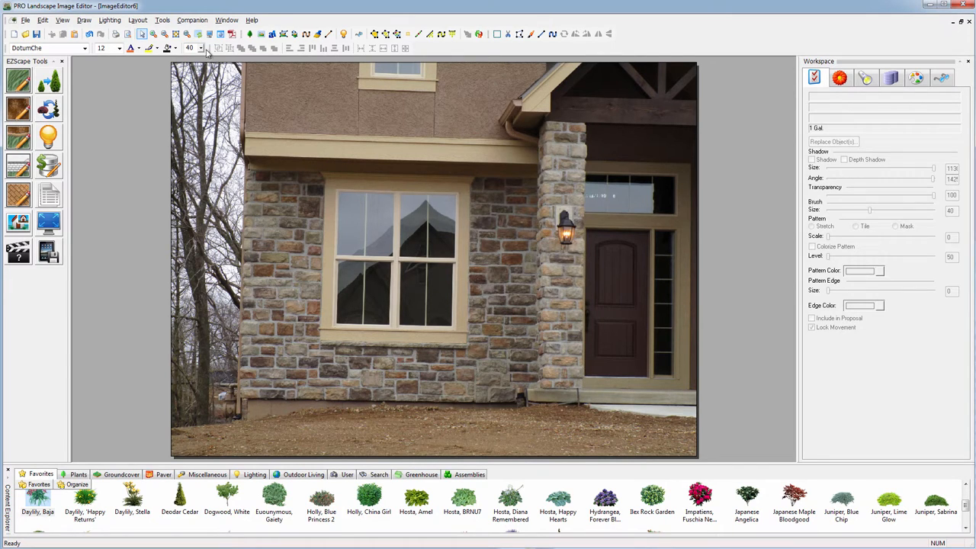
left_click(162, 20)
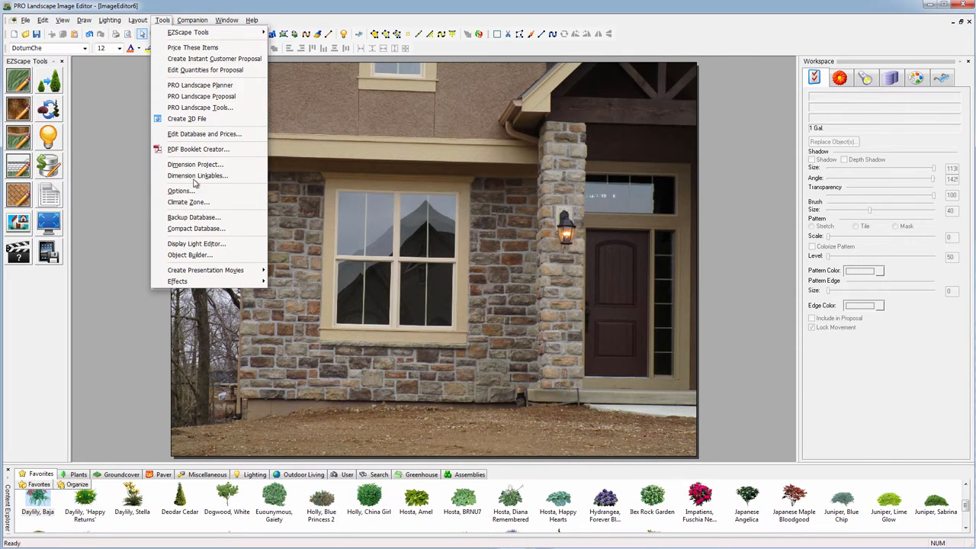
left_click(189, 201)
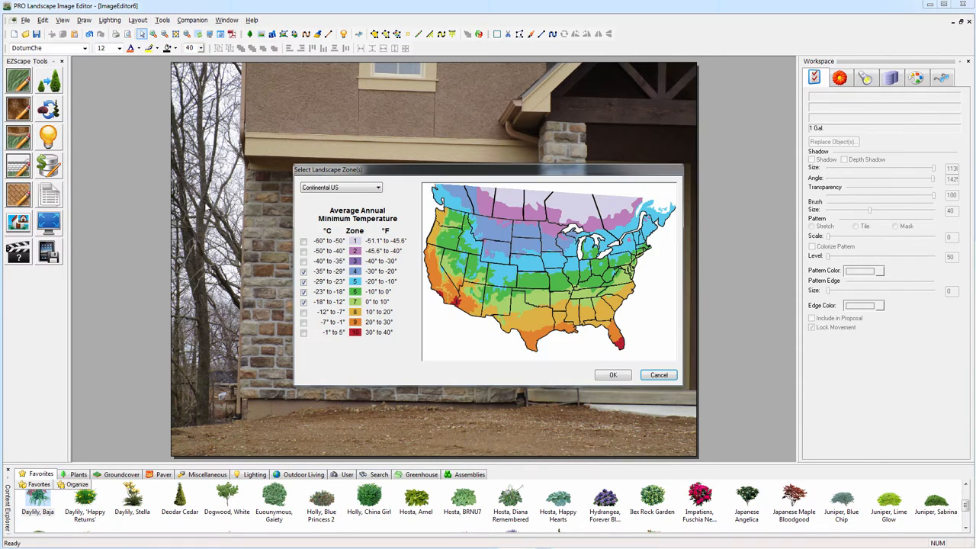
left_click(354, 281)
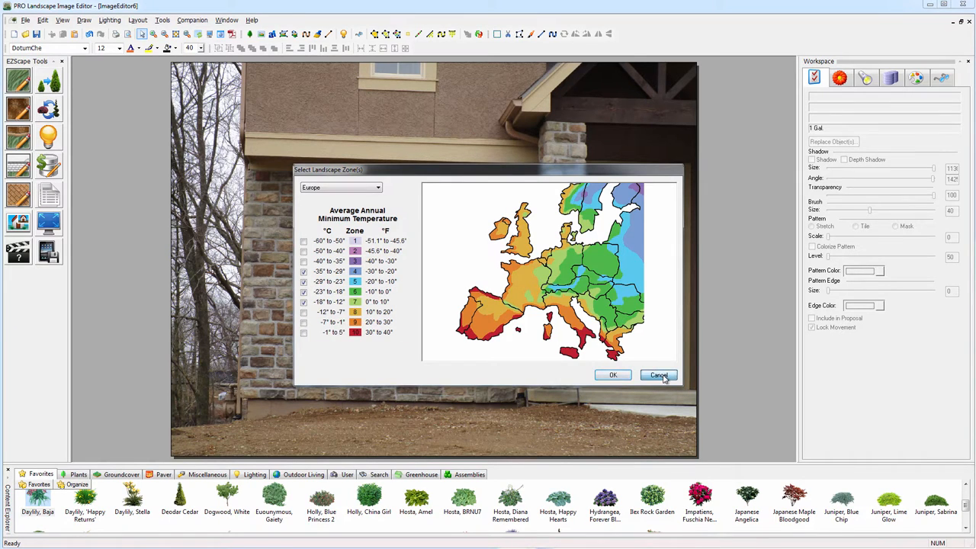
left_click(659, 375)
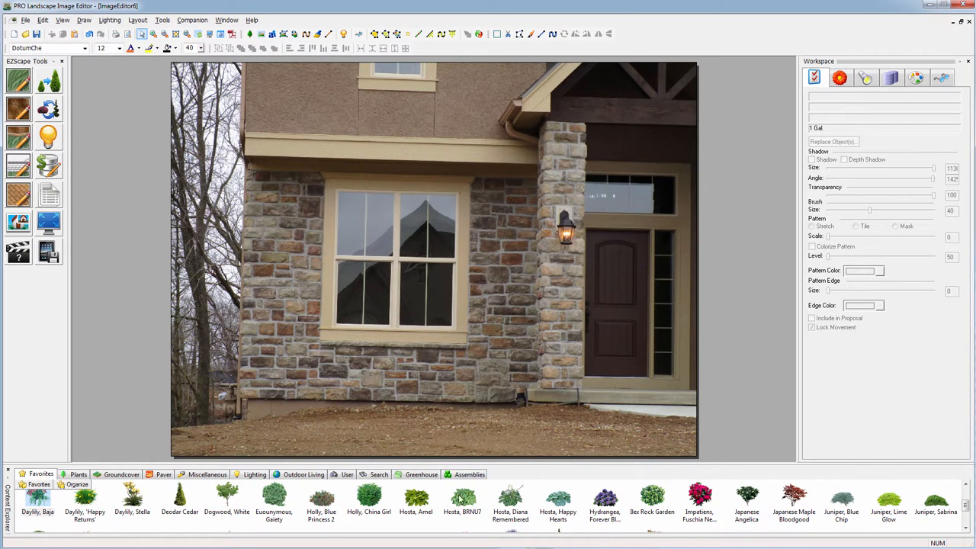
mouse_move(165, 500)
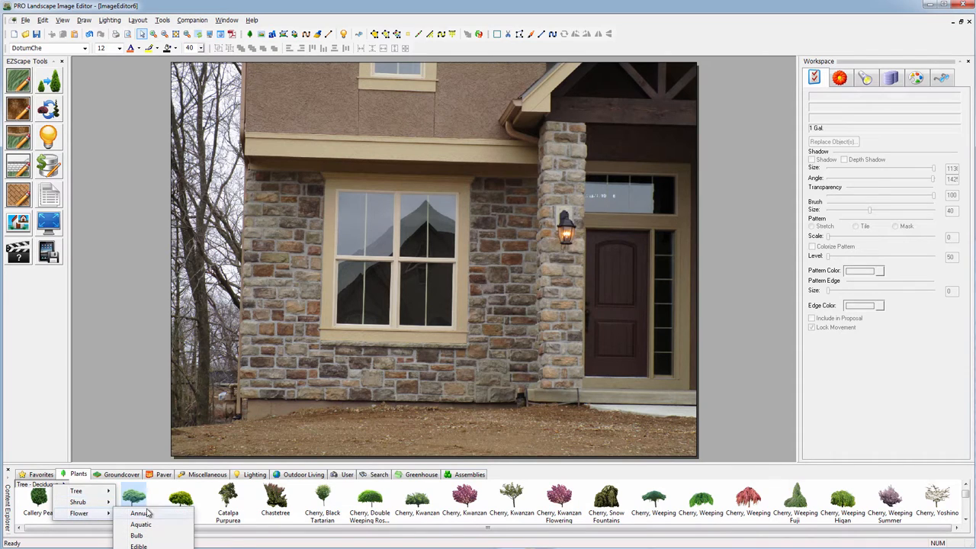
Step: Browse the groundcover, paver and miscellaneous library tabs, then pick the EZScape grass tool
left_click(122, 474)
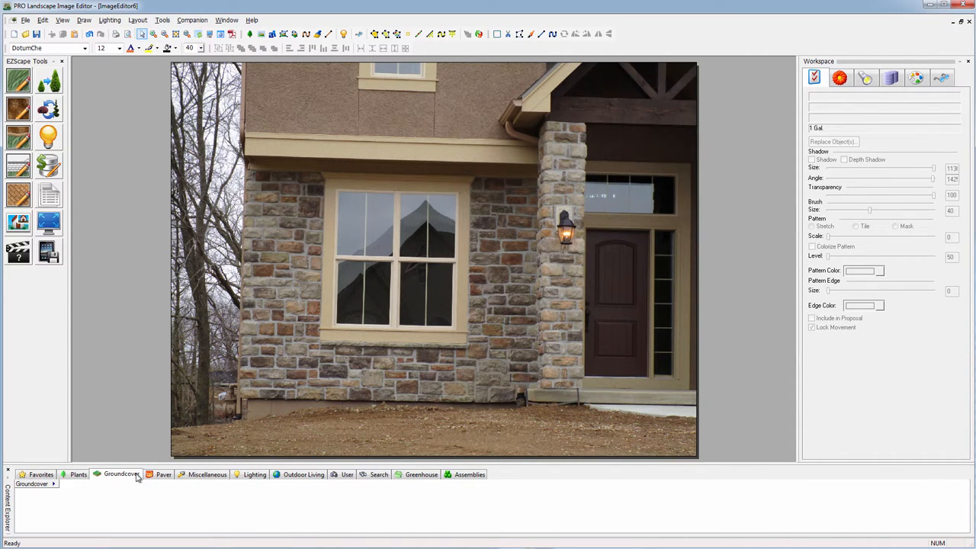
left_click(161, 474)
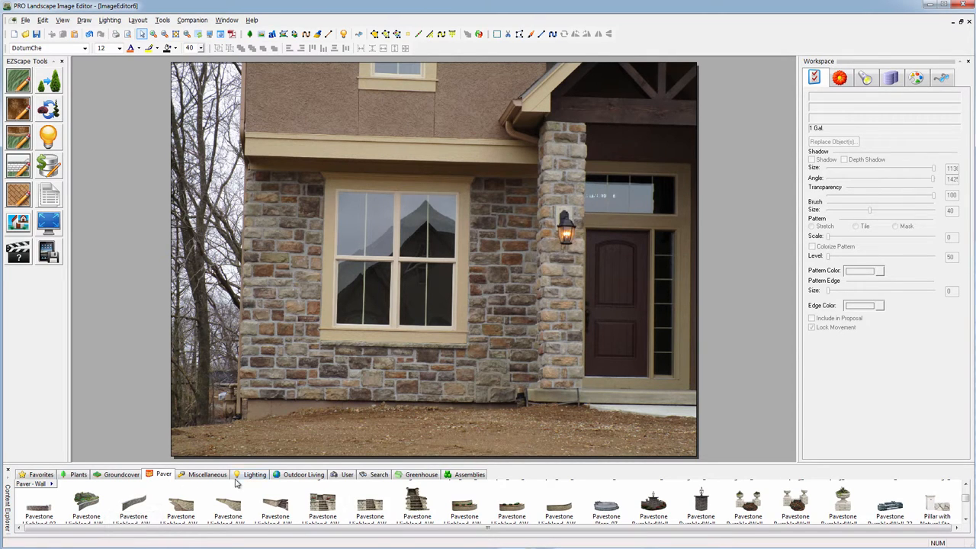
left_click(207, 474)
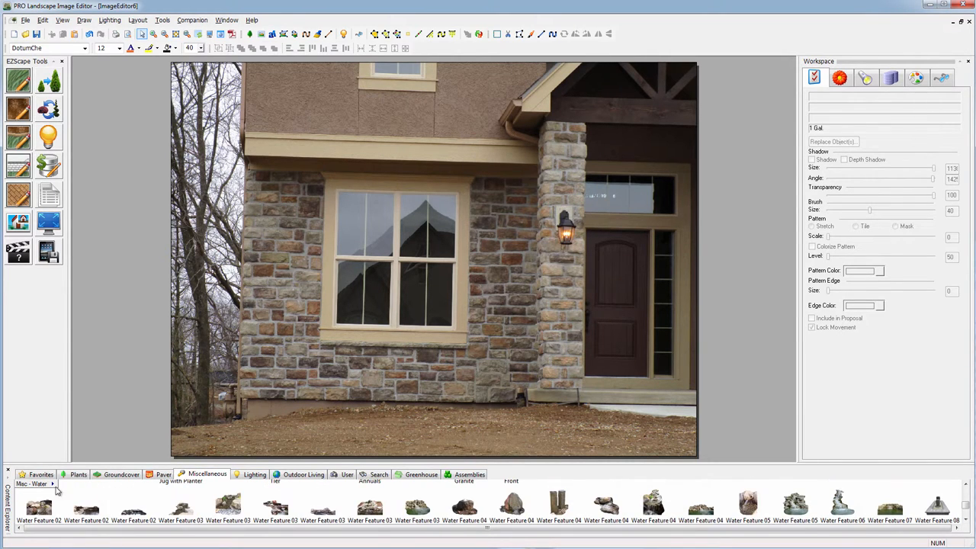
left_click(38, 484)
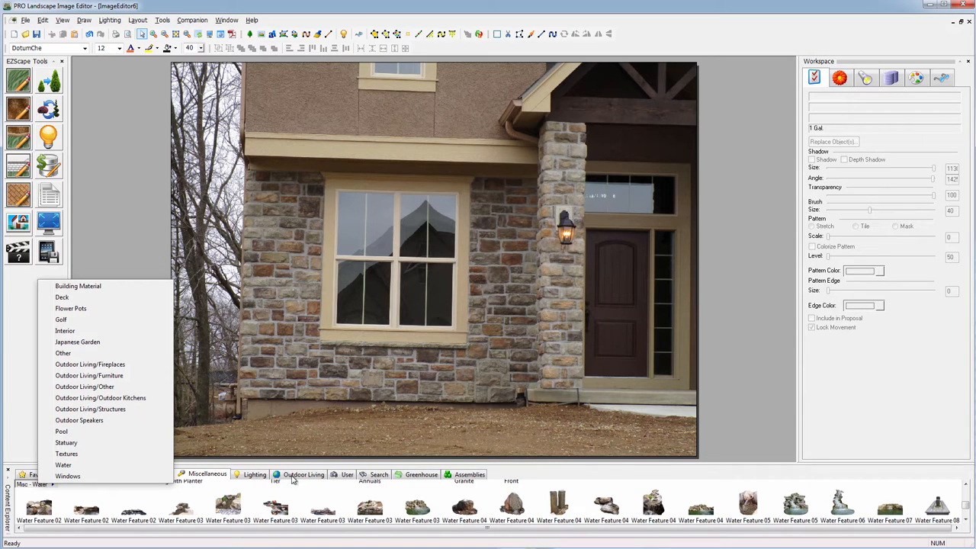
left_click(101, 396)
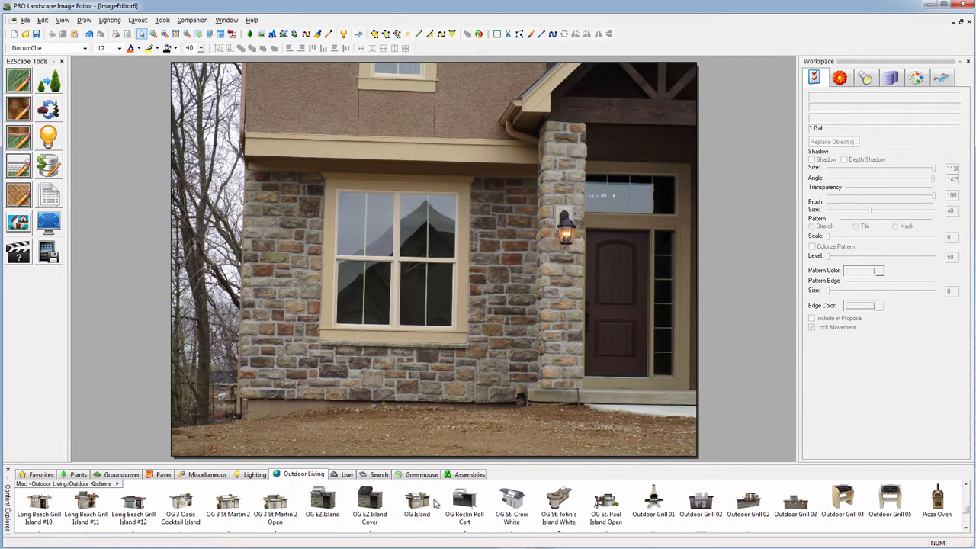
left_click(64, 483)
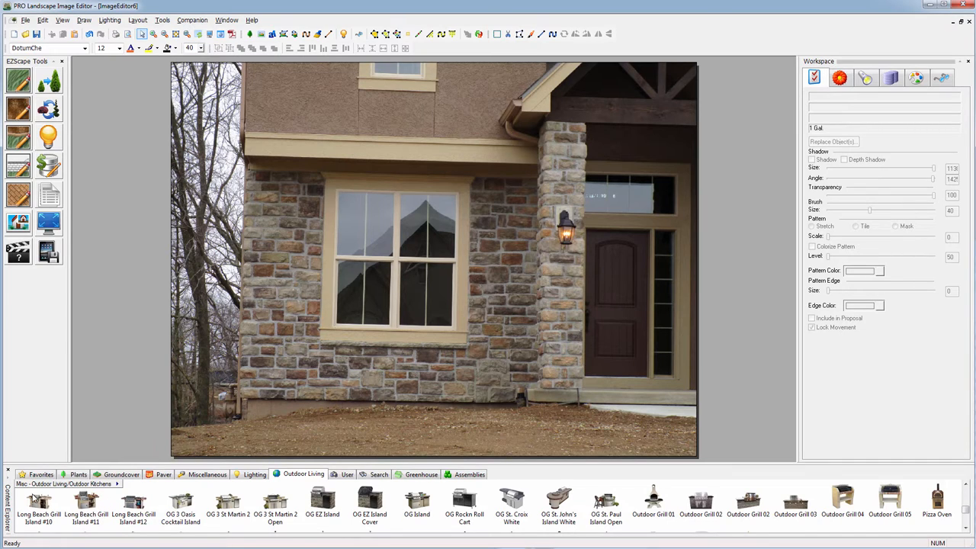
left_click(40, 474)
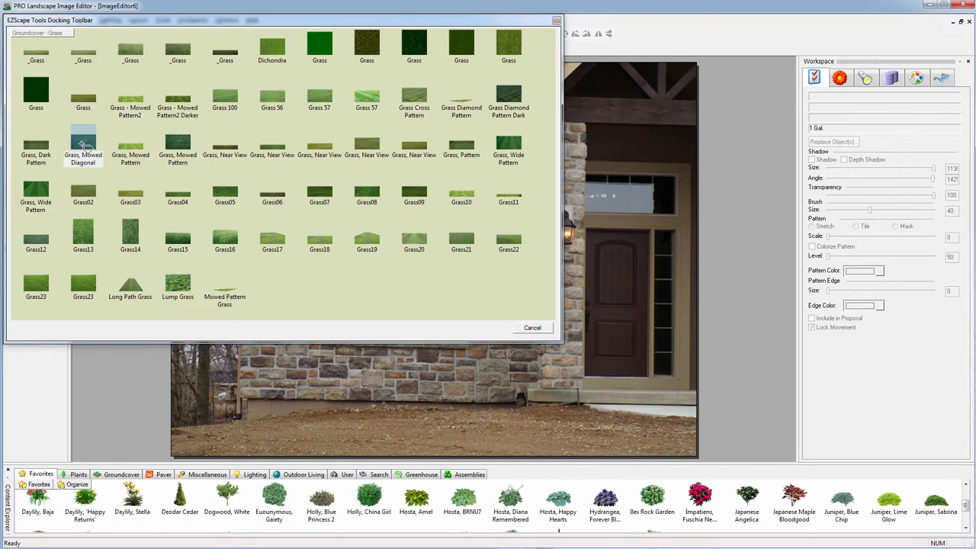
Step: Outline a Grass lawn over the dirt yard along the foundation, then choose the white dogwood
left_click(532, 327)
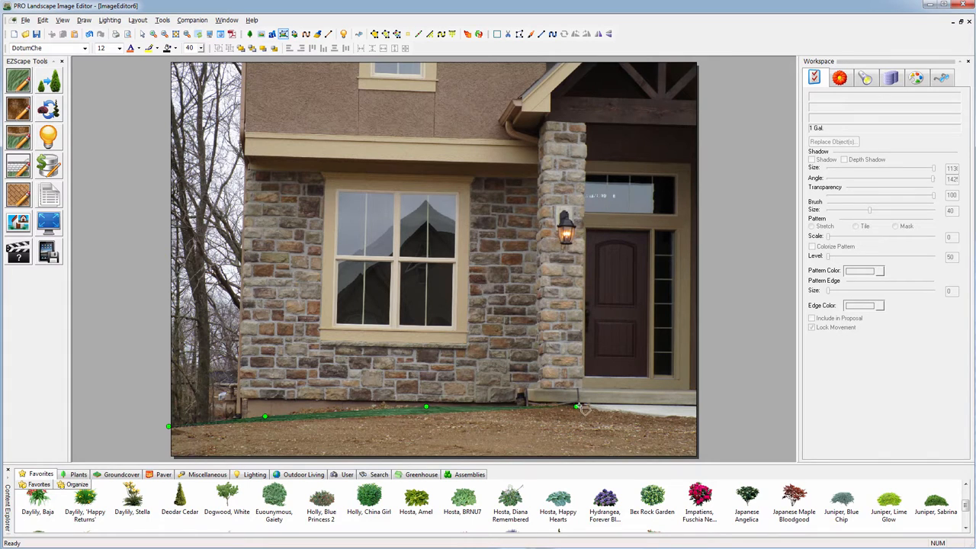
left_click_drag(576, 406, 700, 421)
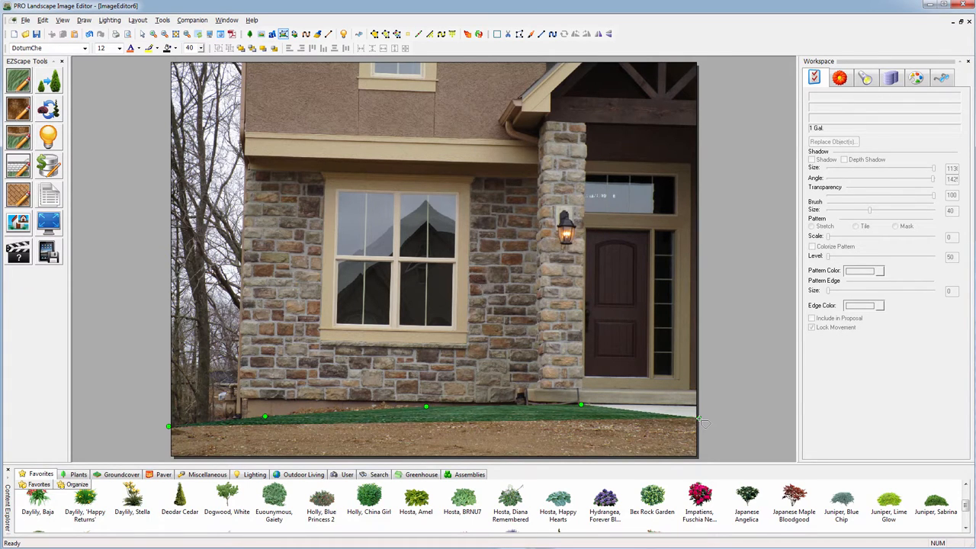
left_click_drag(700, 423, 700, 459)
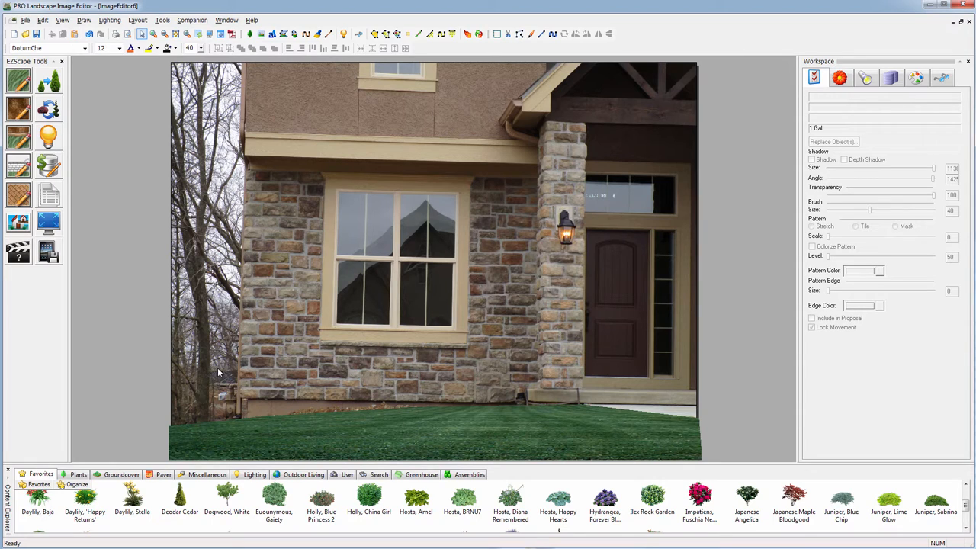
mouse_move(224, 497)
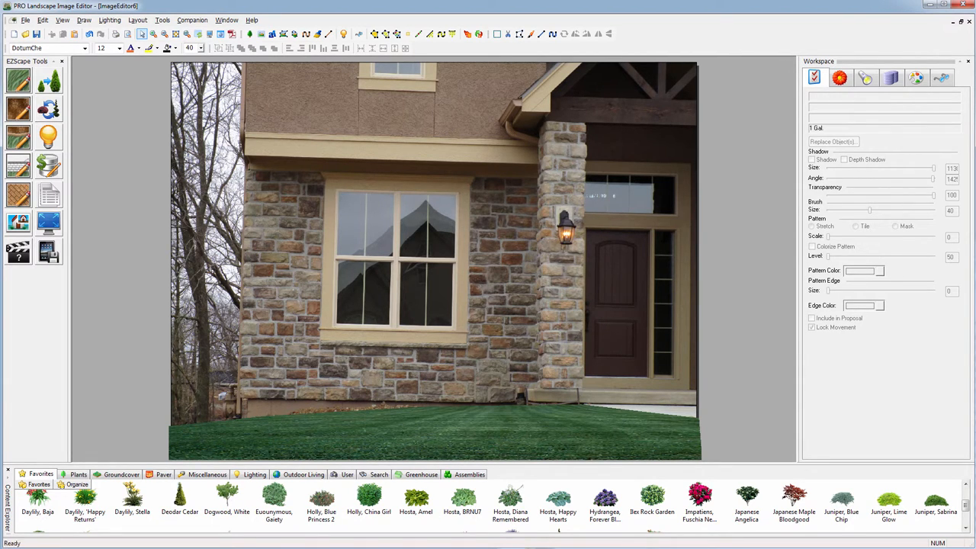
left_click(226, 497)
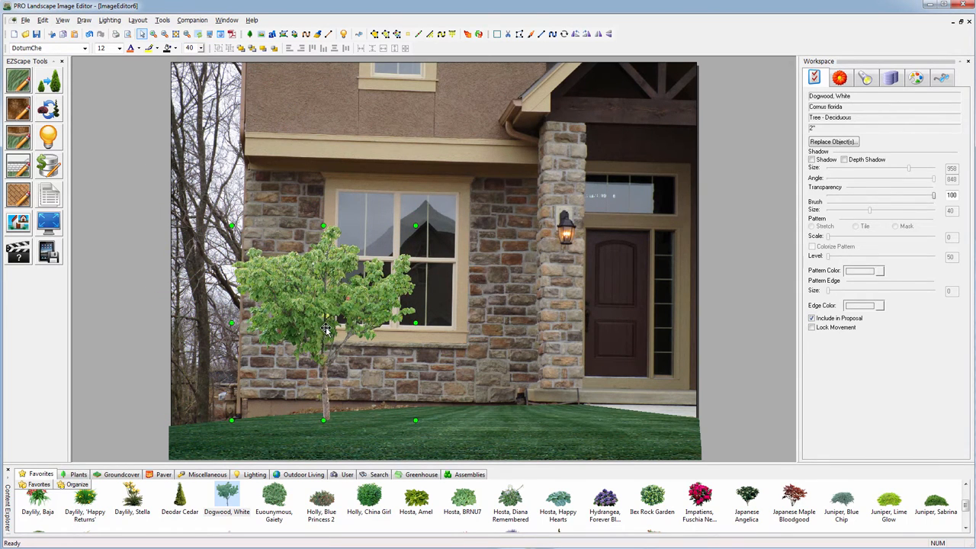
Step: Enlarge the white dogwood in front of the left wall and finish placing it
left_click_drag(323, 320, 267, 320)
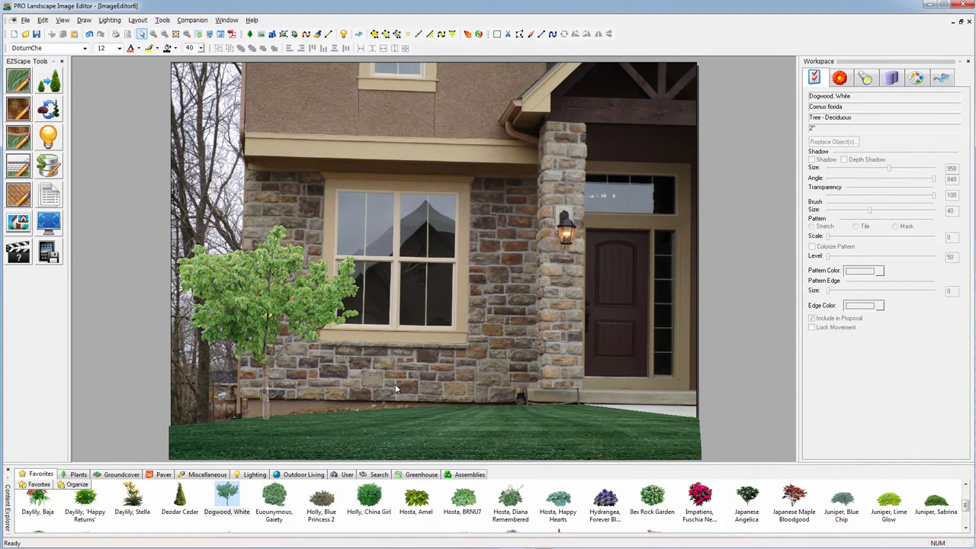
left_click(262, 305)
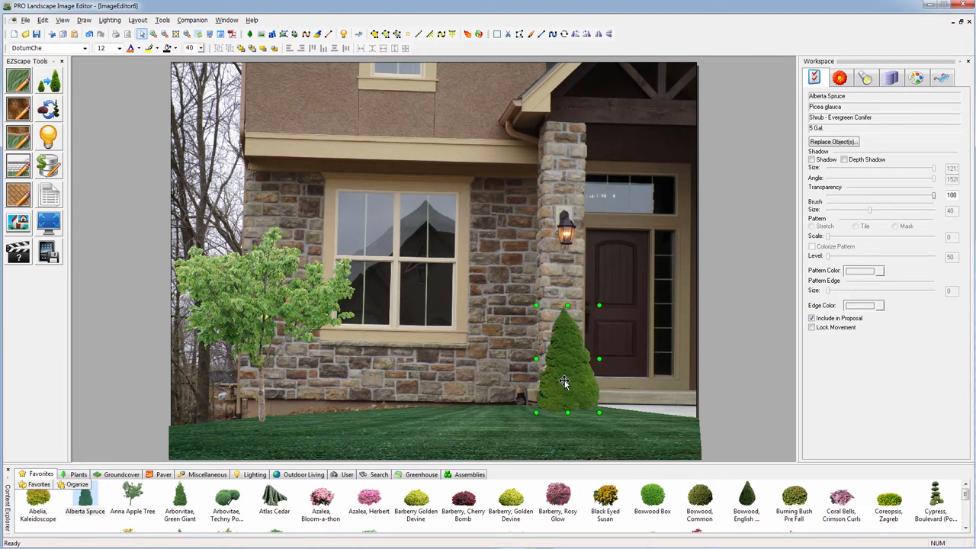
Step: Size the Alberta spruce by the porch pillar and place a Boxwood Box shrub with its options menu
left_click_drag(567, 359, 557, 358)
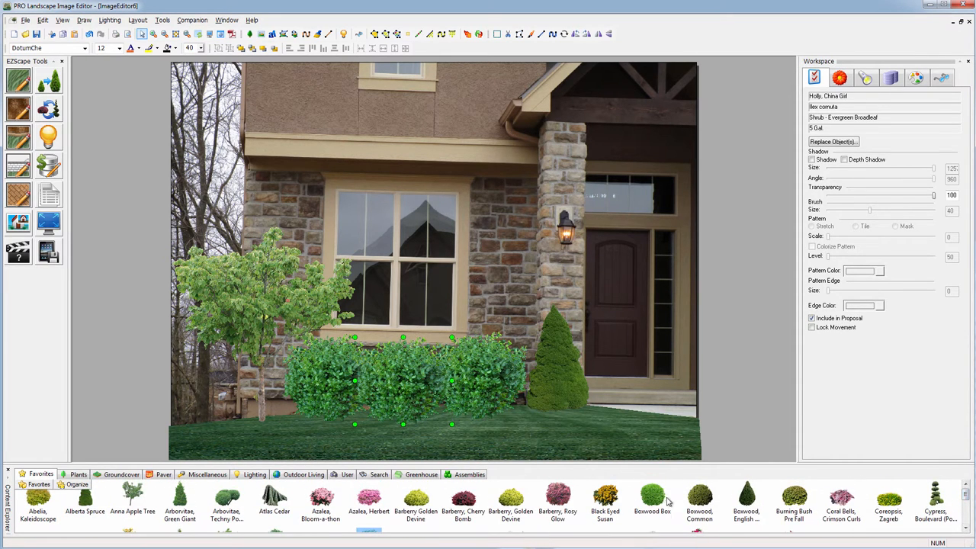
left_click(652, 496)
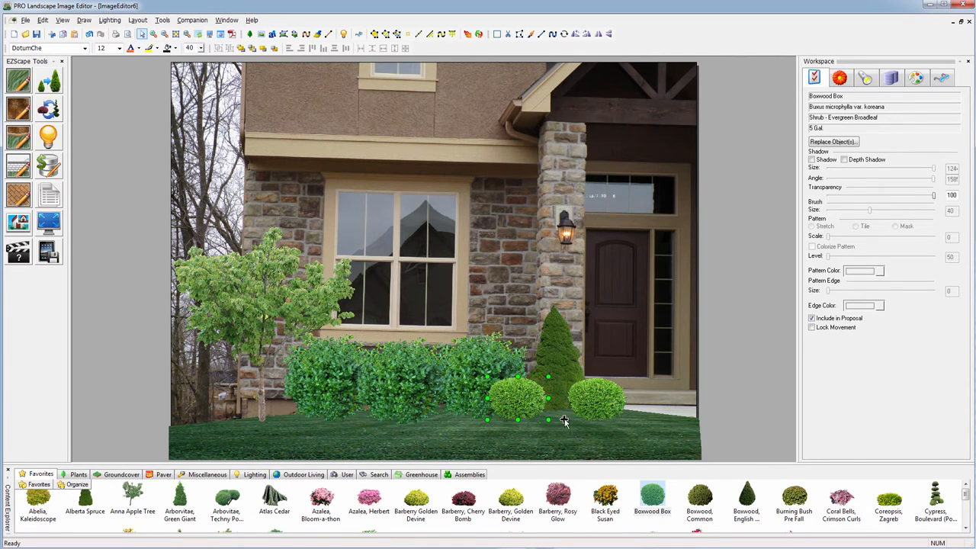
right_click(547, 398)
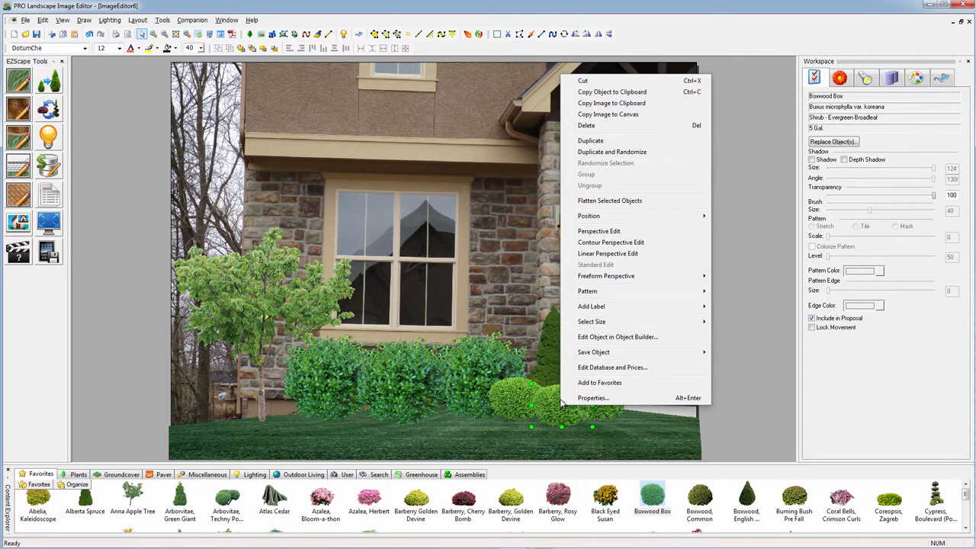
mouse_move(602, 332)
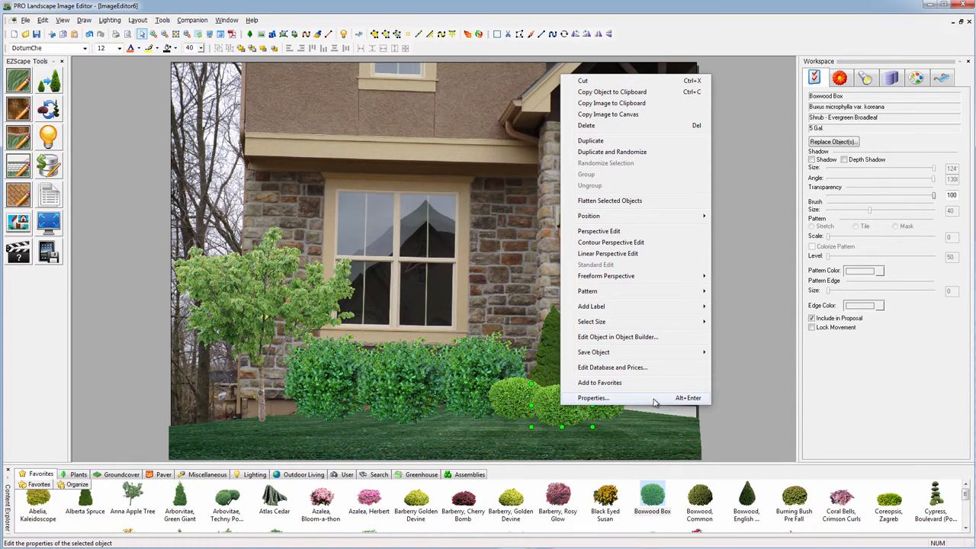
mouse_move(508, 318)
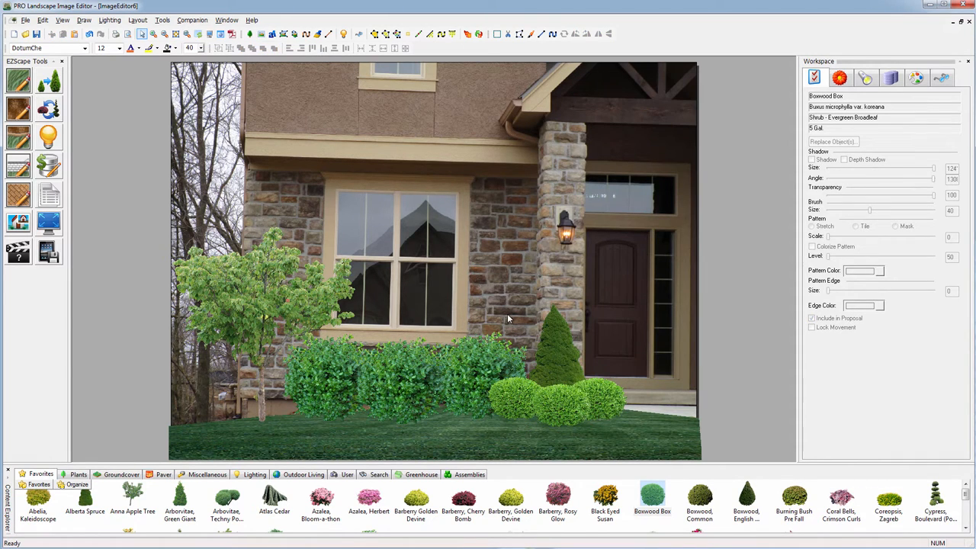
mouse_move(829, 543)
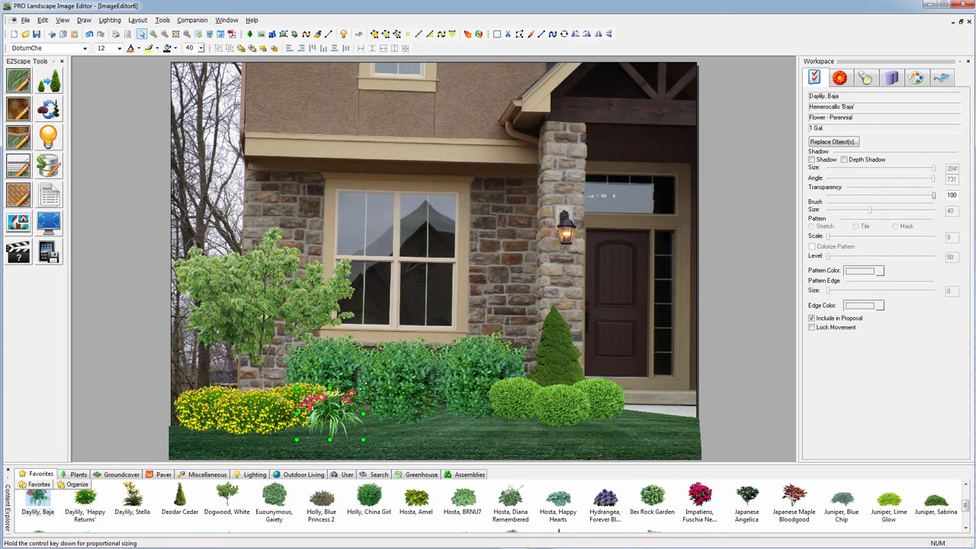
Step: Duplicate and randomize the Baja daylily to spread copies along the bed
right_click(328, 412)
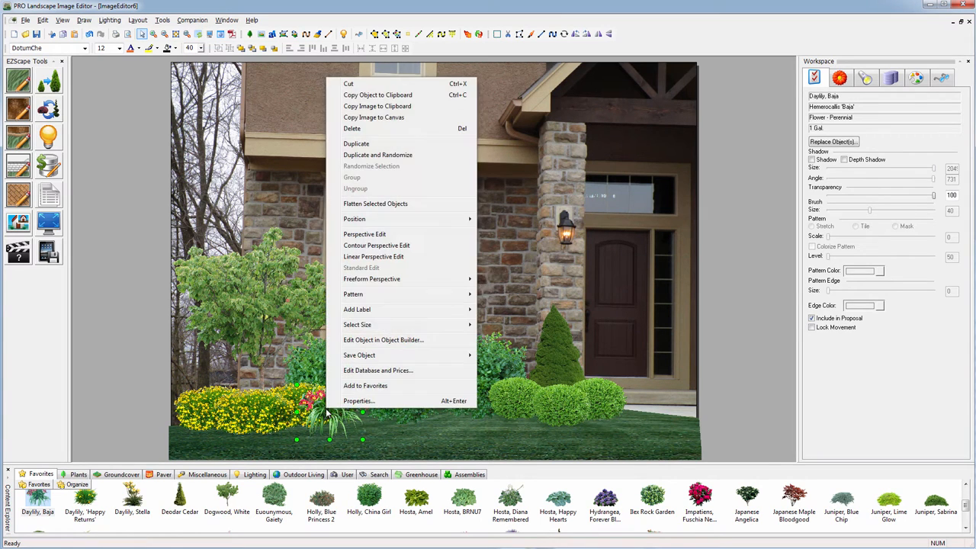
mouse_move(358, 400)
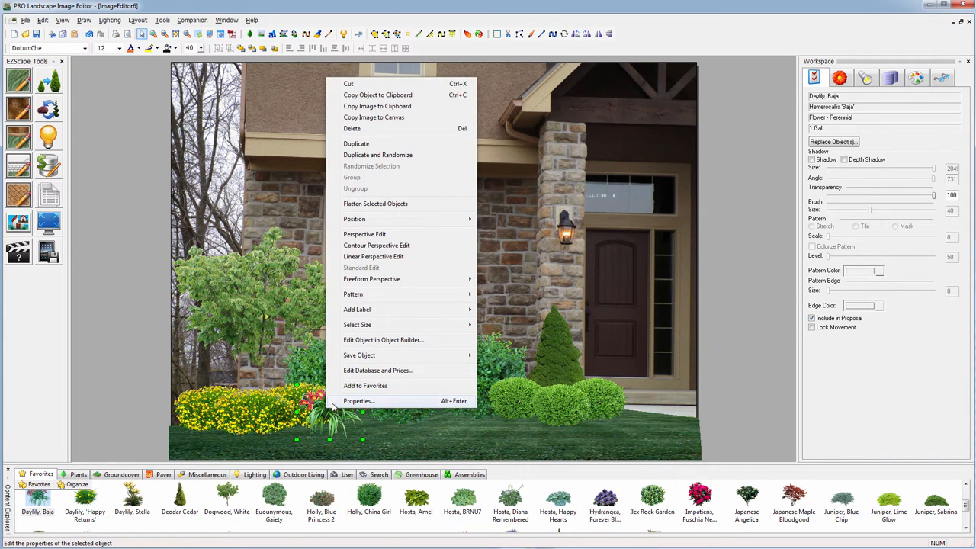
mouse_move(379, 156)
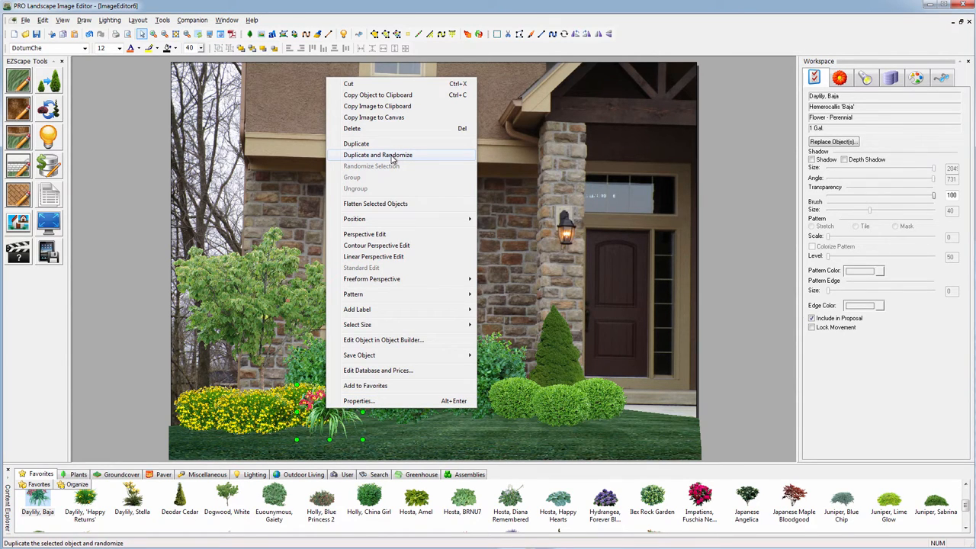
left_click(378, 156)
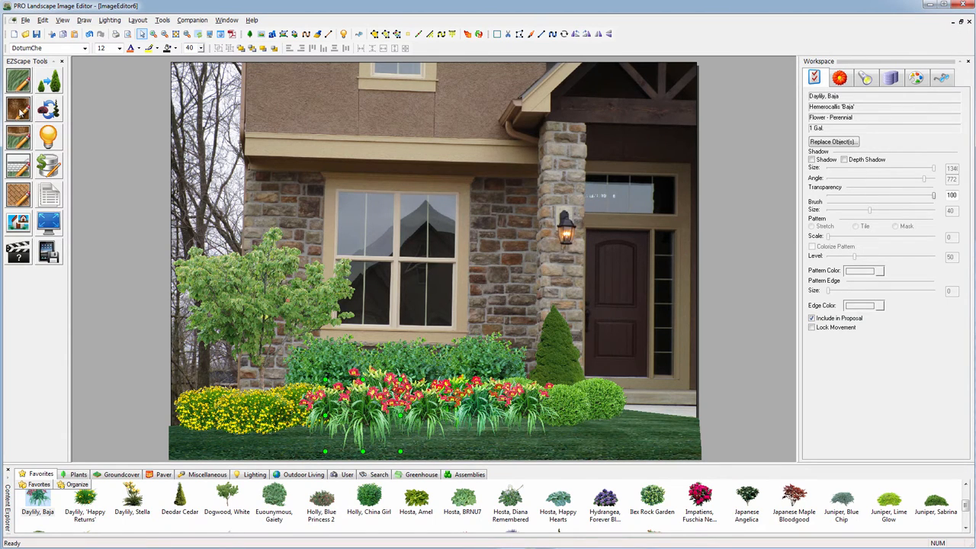
Step: Outline the brown mulch bed around the daylily and shrub planting
left_click(832, 141)
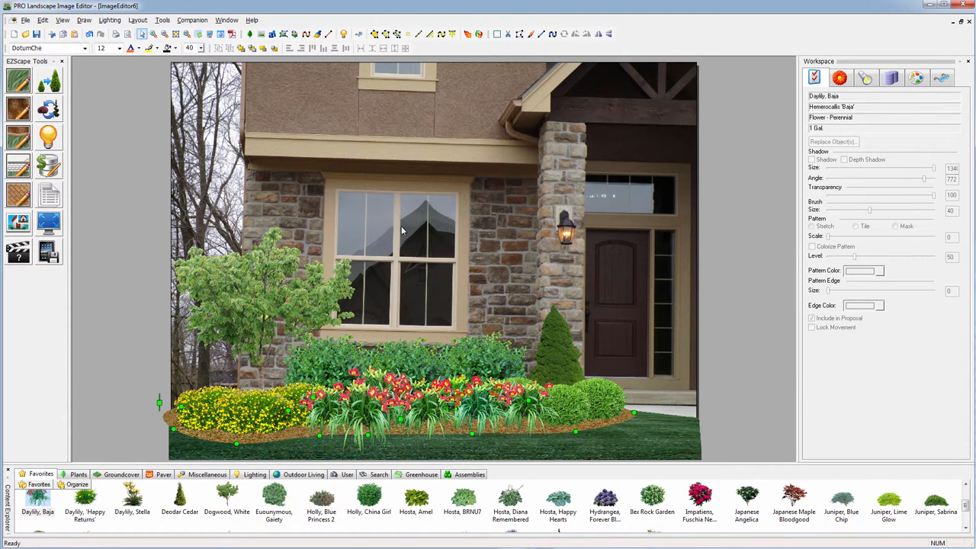
mouse_move(274, 224)
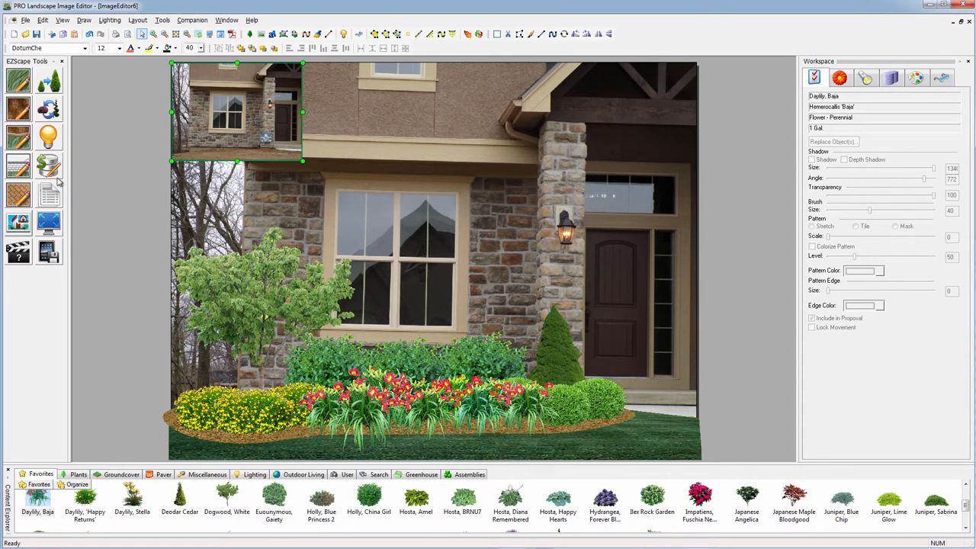
Step: Move the before-picture inset of the original house to the upper-right corner
left_click_drag(236, 113, 628, 122)
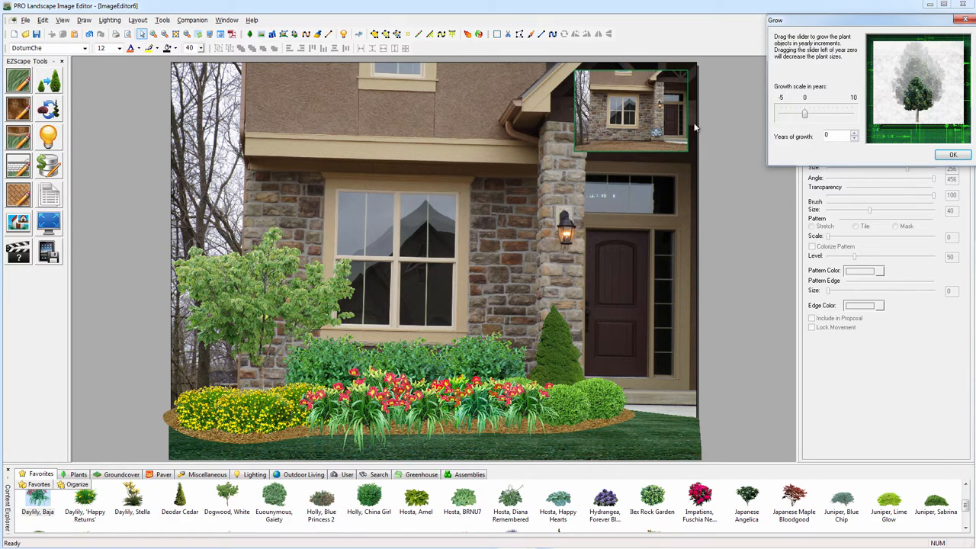
Step: Adjust the Years of growth slider back and forth in the Grow dialog and confirm the setting
left_click_drag(805, 113, 823, 112)
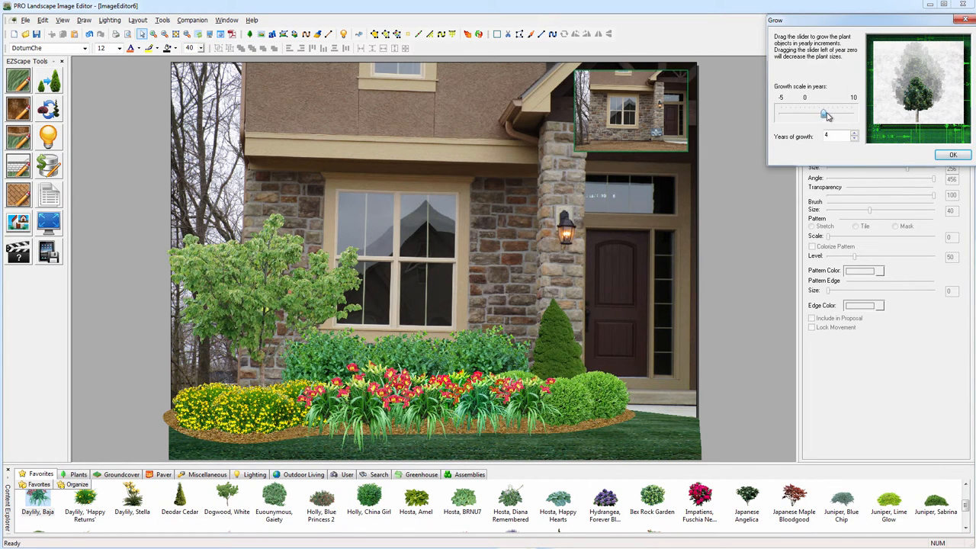
left_click_drag(823, 112, 800, 112)
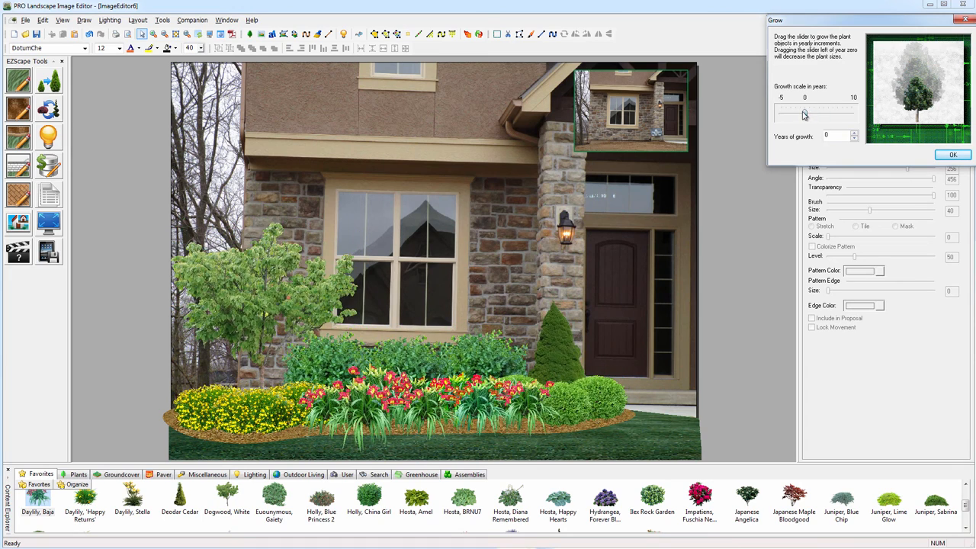
left_click_drag(804, 113, 781, 113)
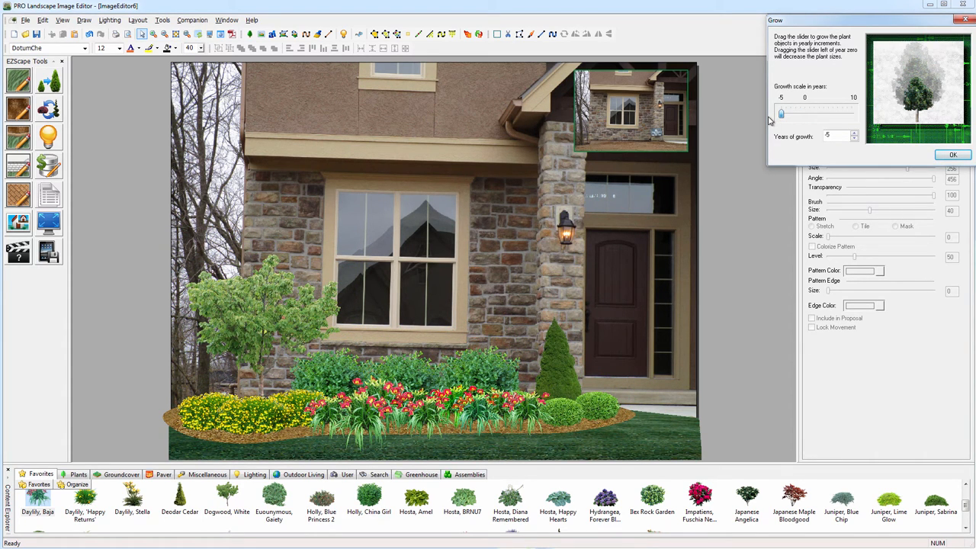
left_click_drag(781, 113, 805, 113)
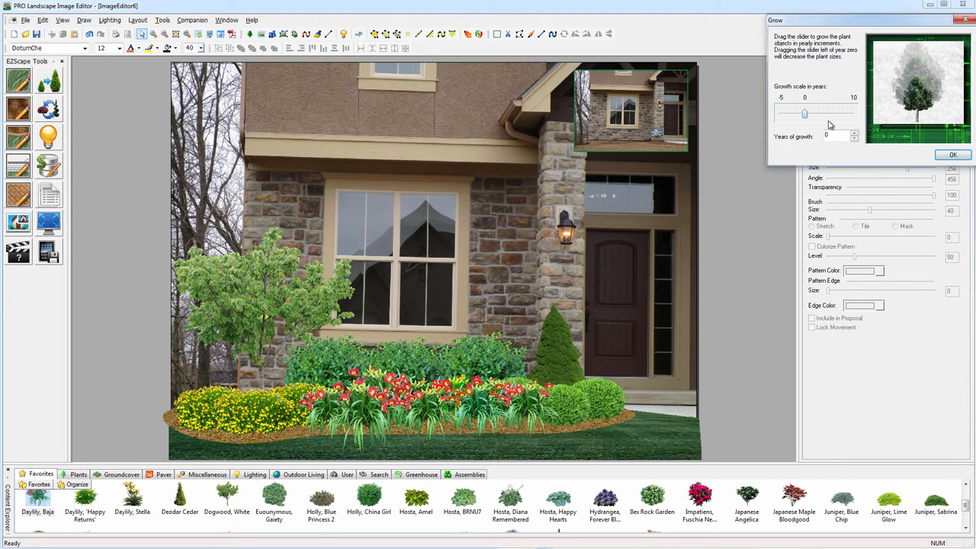
left_click(951, 154)
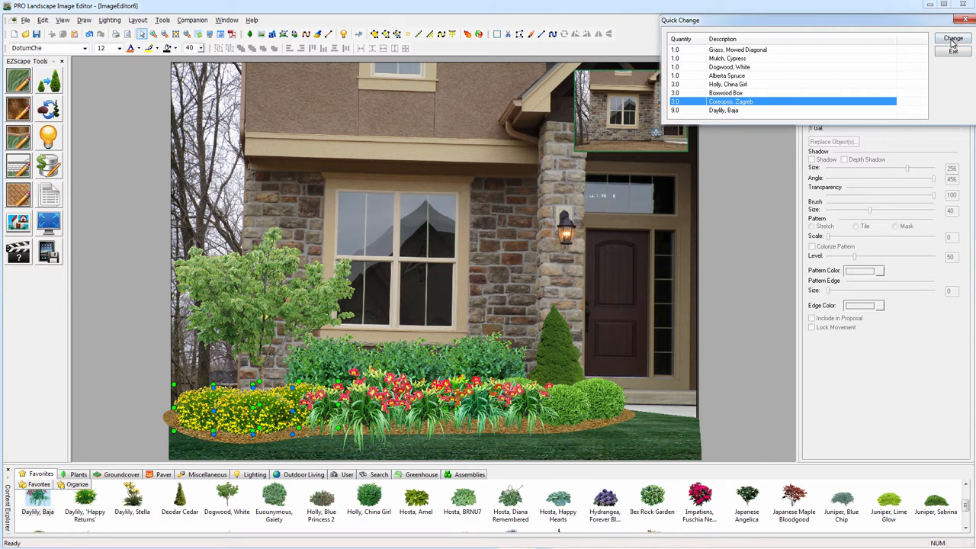
Step: Swap the Cotoneaster, Zagreb shrubs for Barberry, Golden Devine via Quick Change and exit
left_click(951, 38)
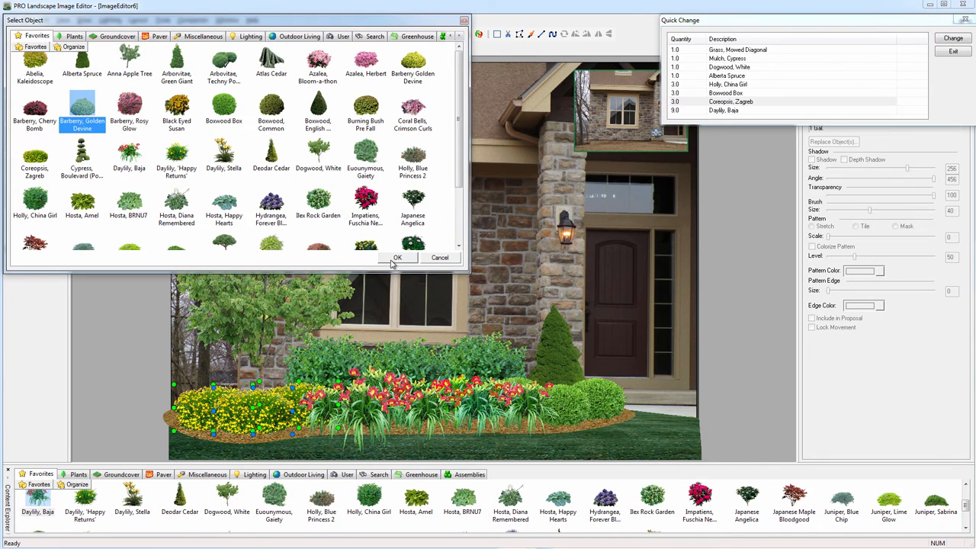
left_click(397, 256)
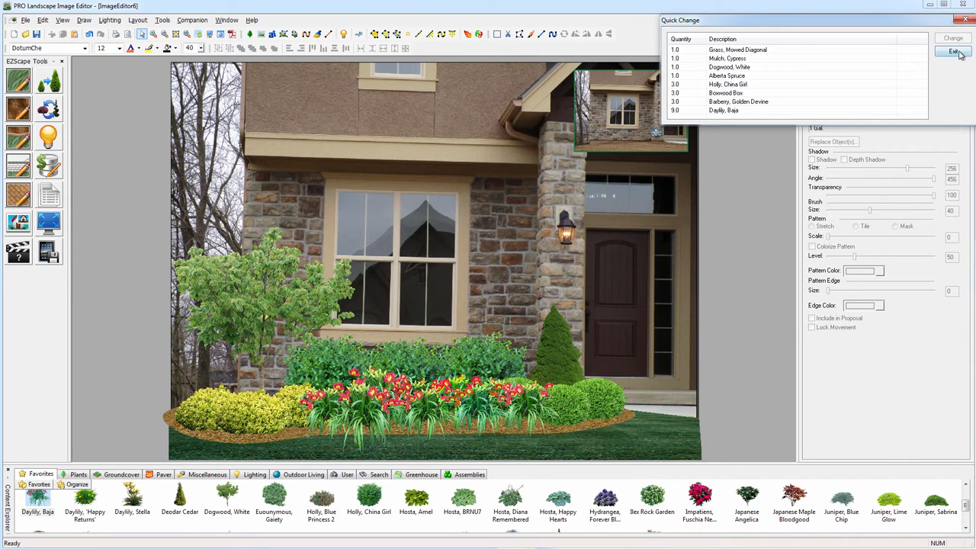
left_click(953, 52)
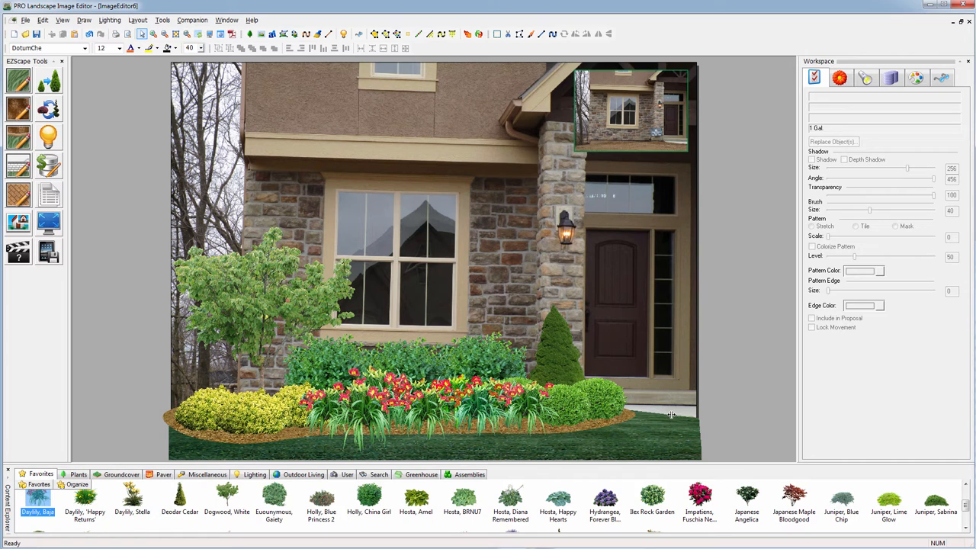
mouse_move(682, 409)
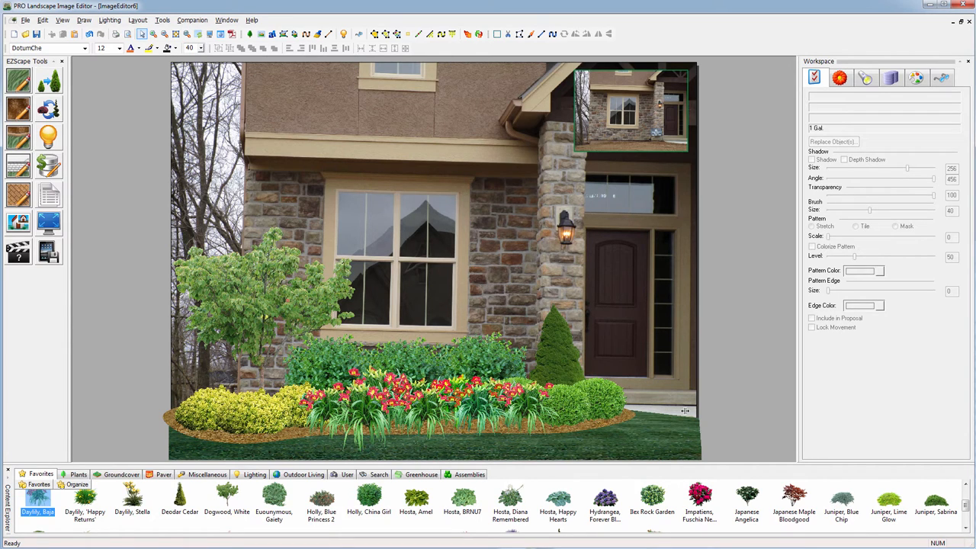
mouse_move(509, 340)
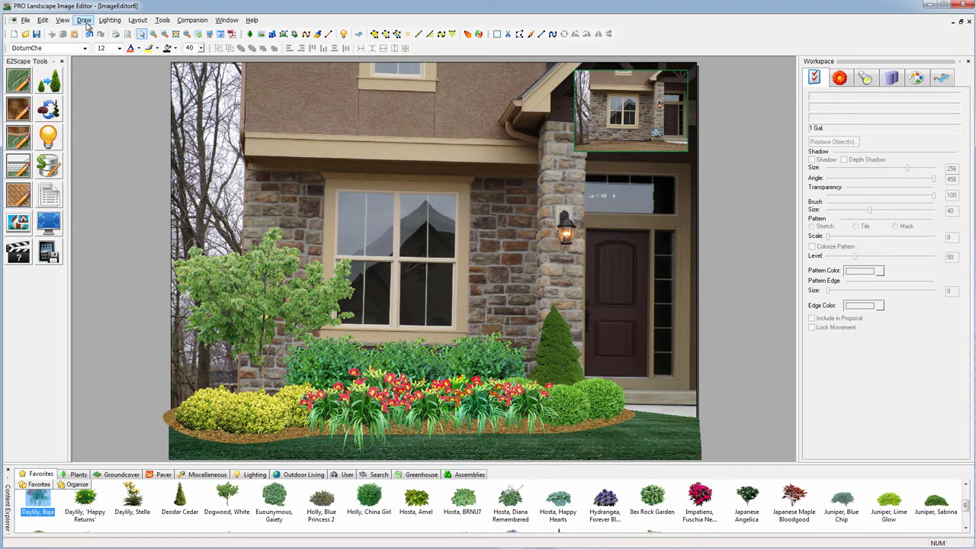
left_click(63, 20)
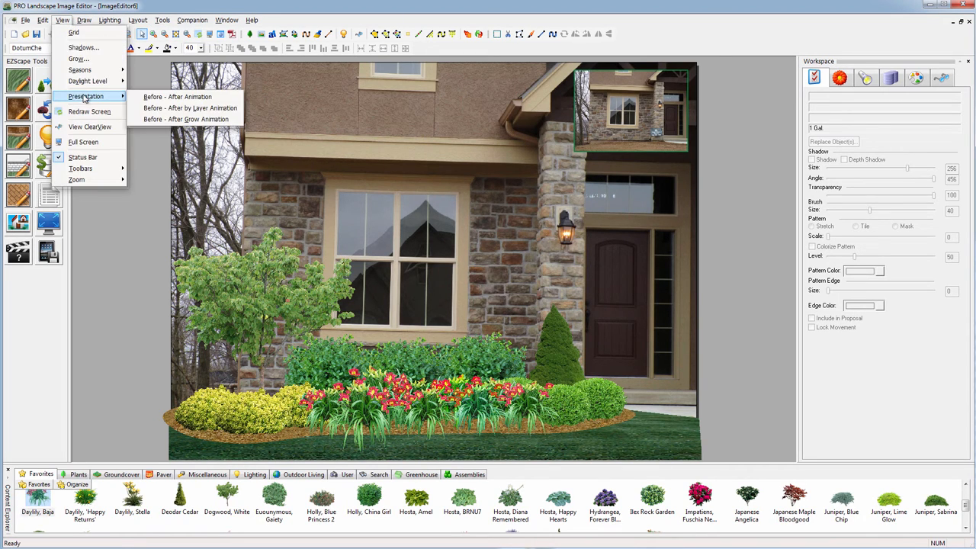
mouse_move(177, 96)
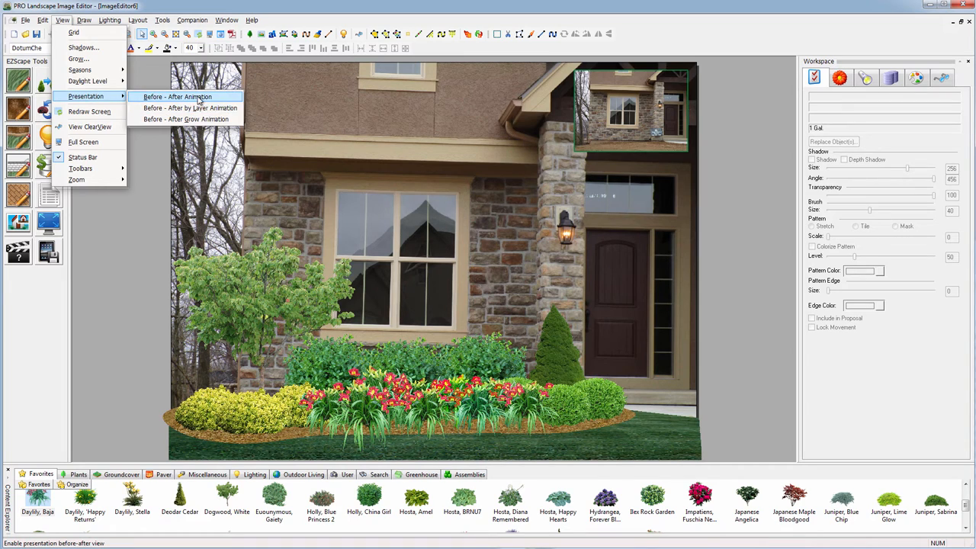
left_click(177, 96)
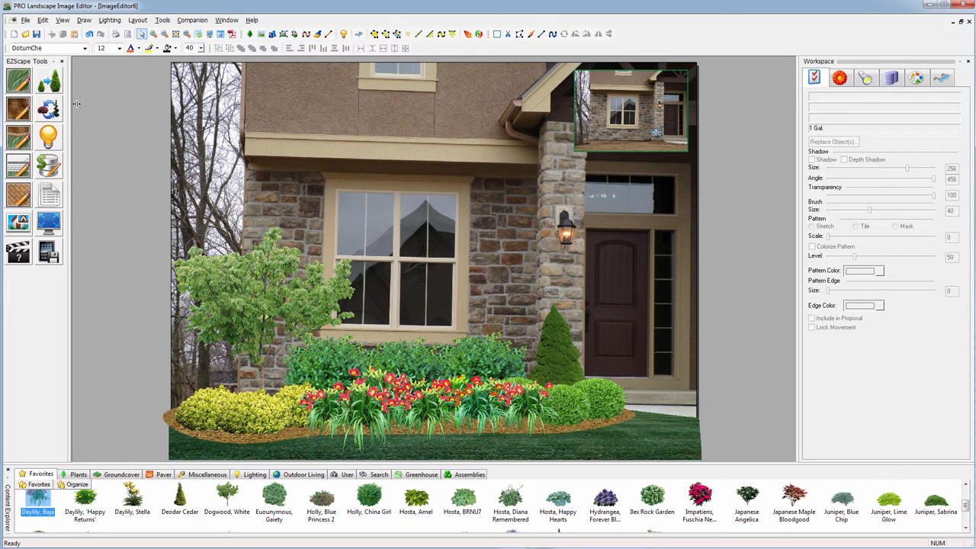
left_click(162, 20)
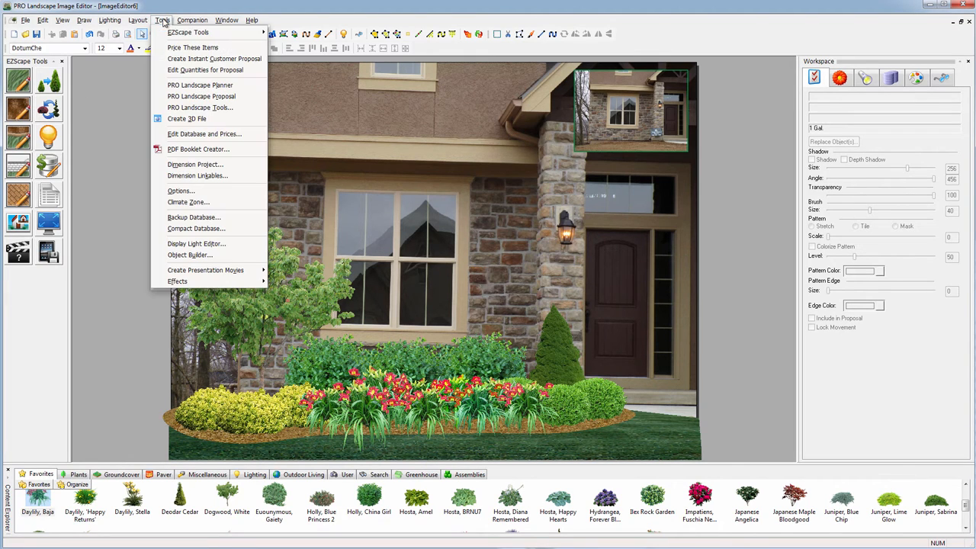
mouse_move(177, 280)
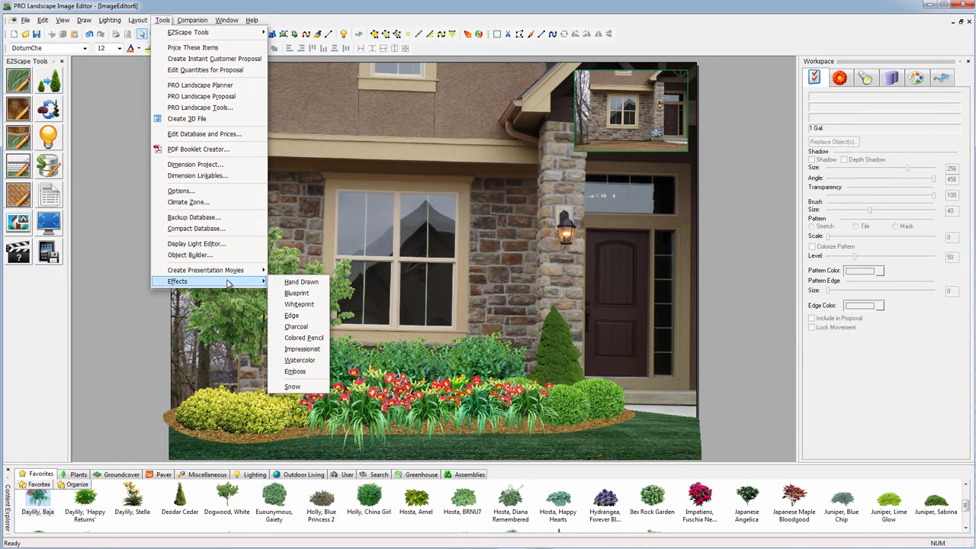
mouse_move(299, 359)
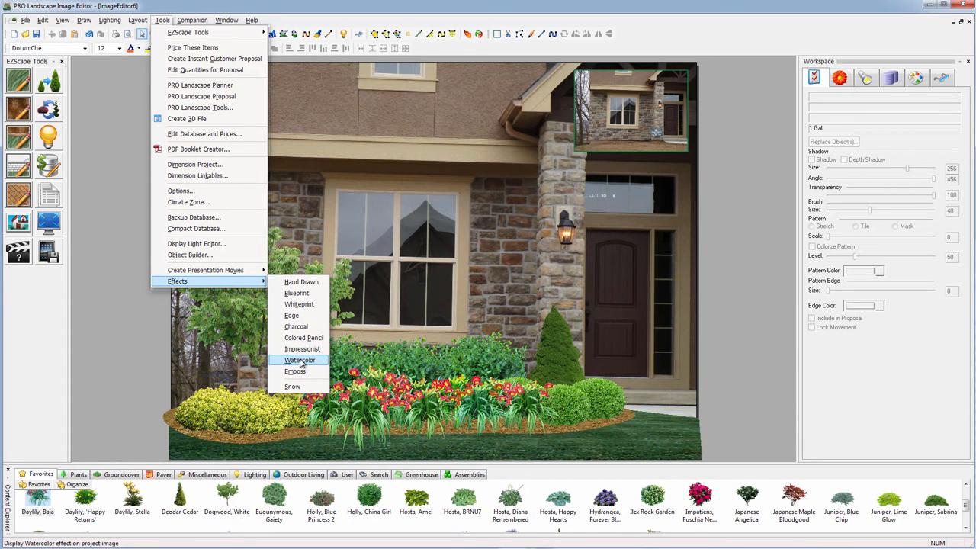
left_click(299, 360)
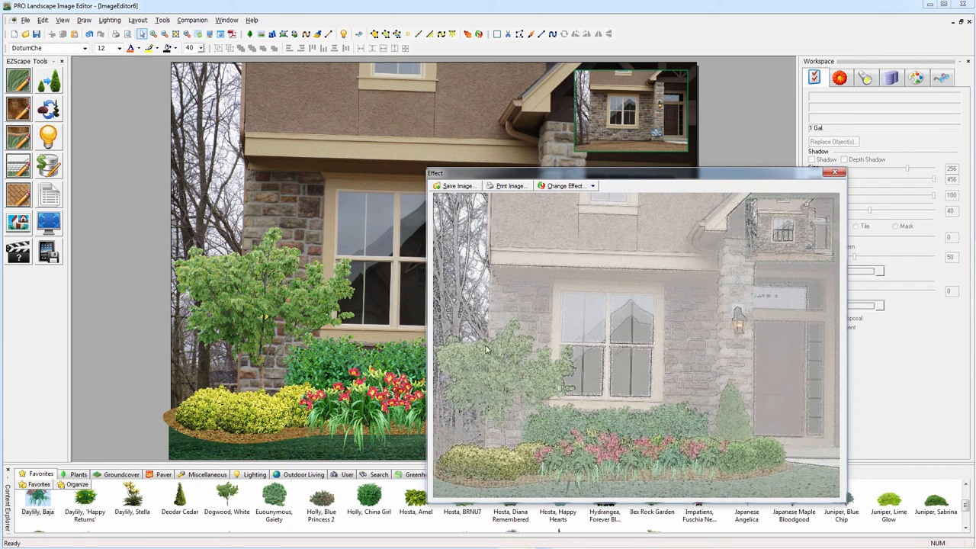
left_click(565, 186)
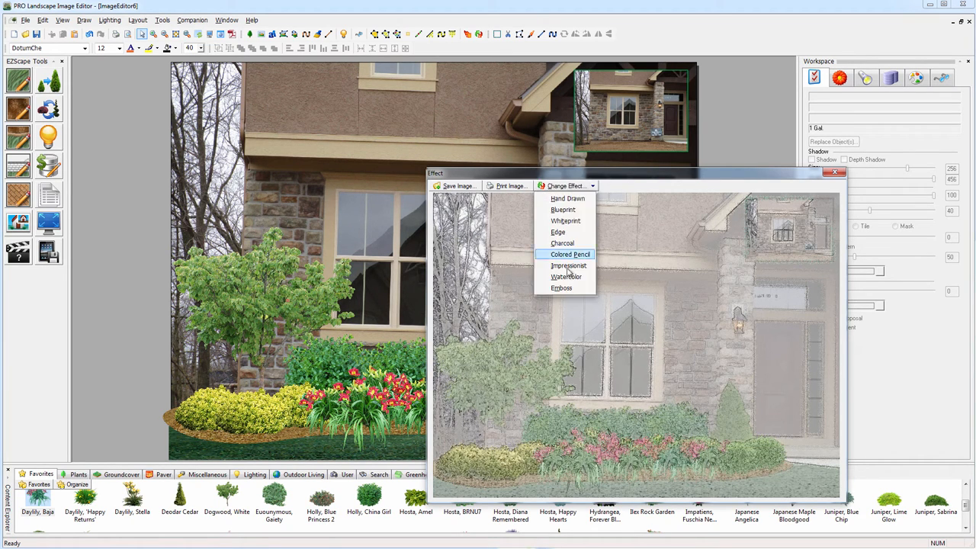
left_click(567, 265)
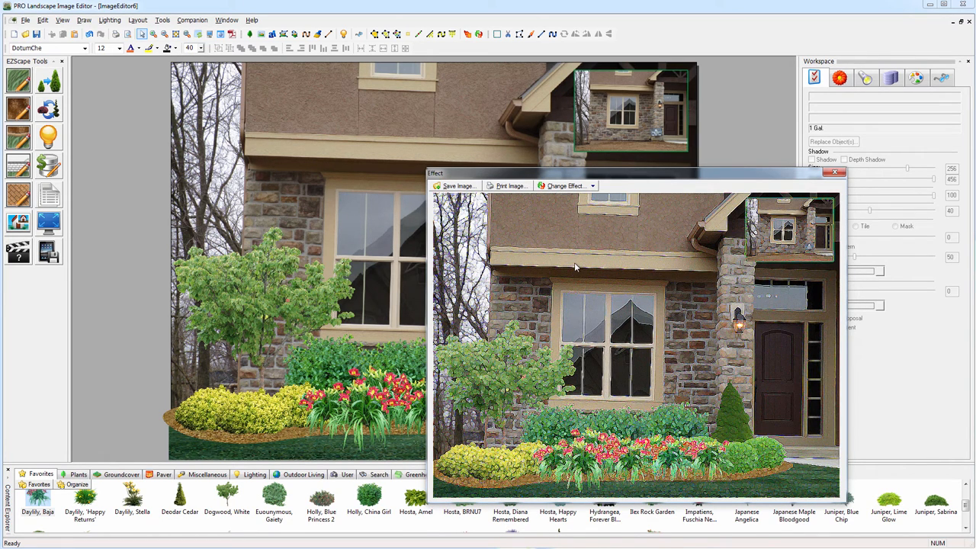
left_click(567, 186)
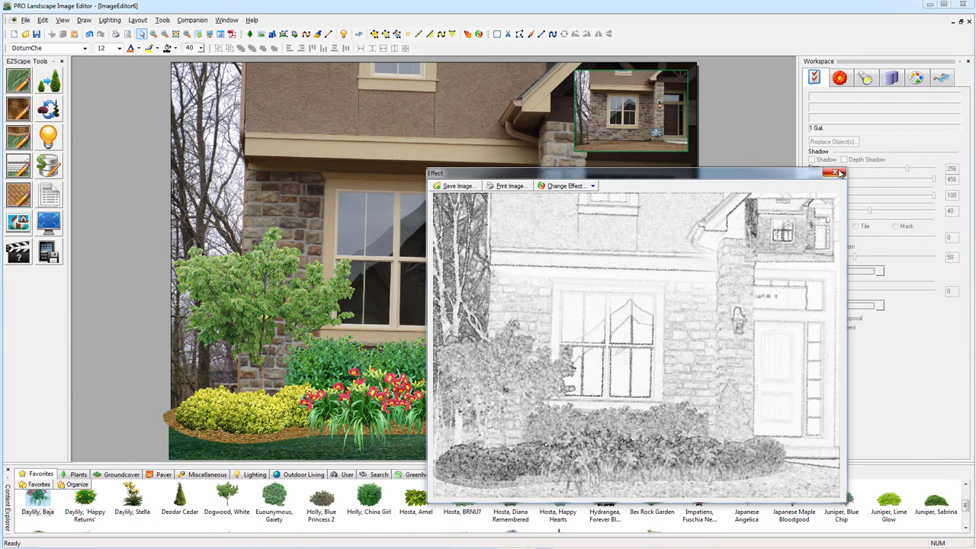
left_click(839, 174)
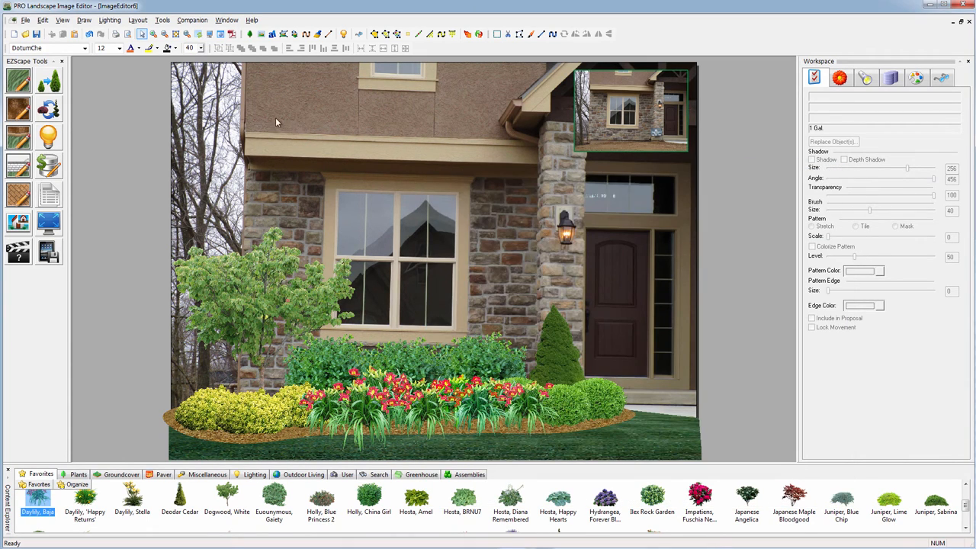
mouse_move(37, 33)
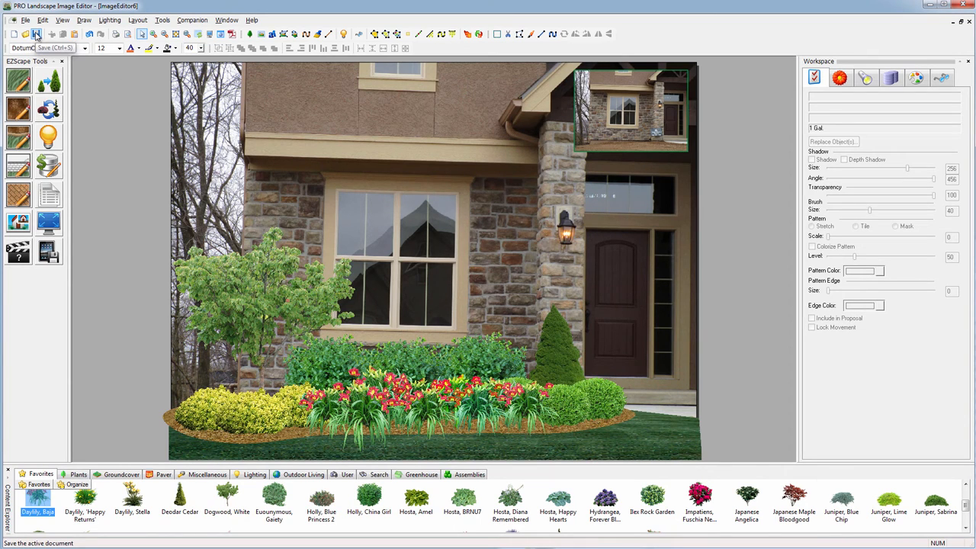
Step: Show the File commands, then the Companion design, favorites and presentation file options
left_click(26, 20)
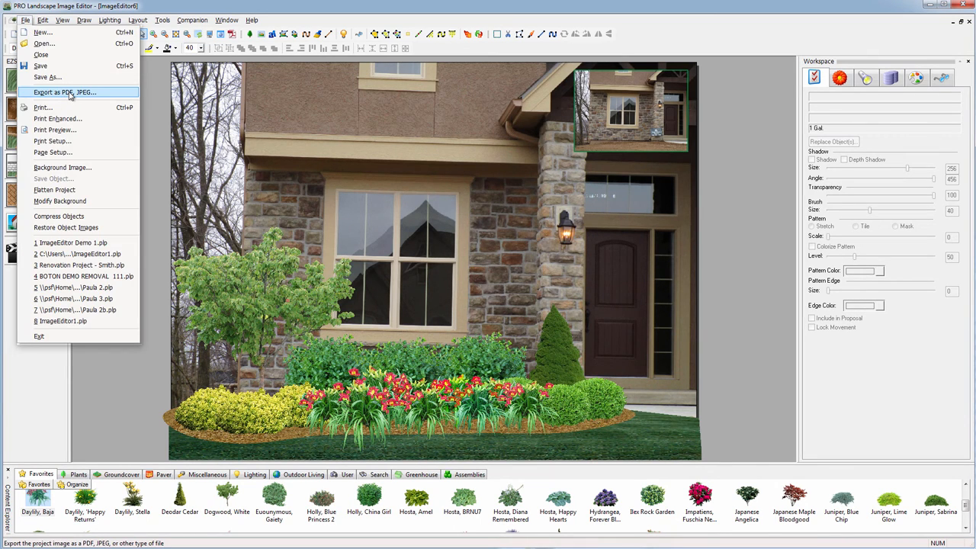
mouse_move(64, 107)
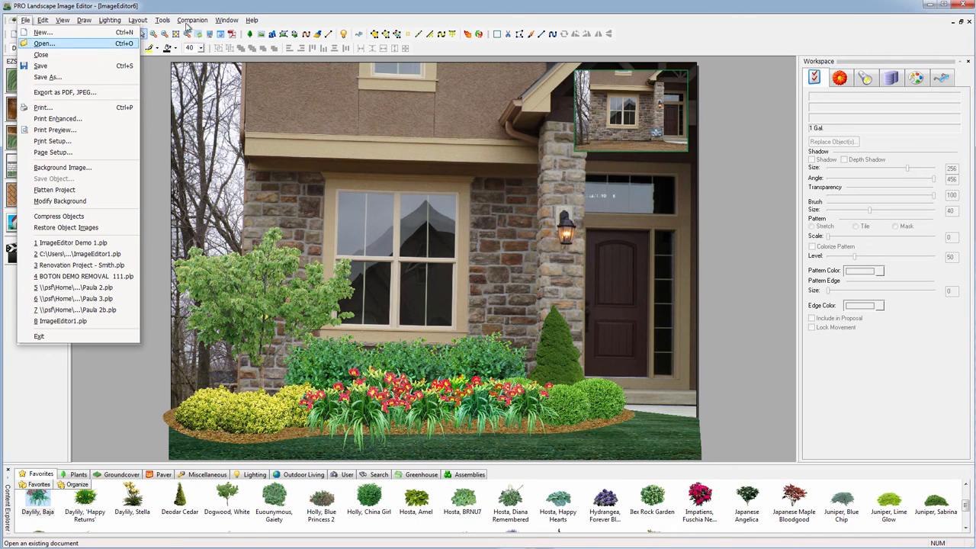
left_click(192, 19)
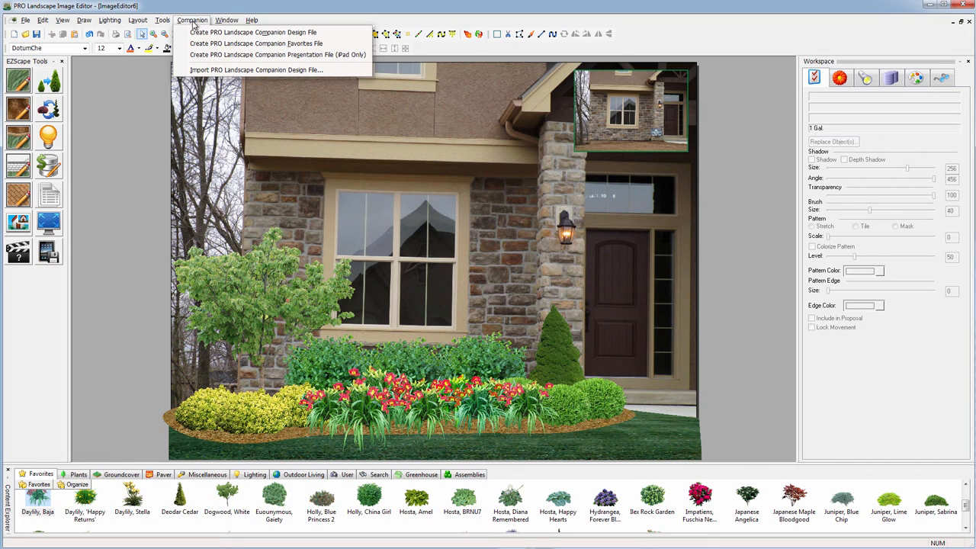
mouse_move(192, 32)
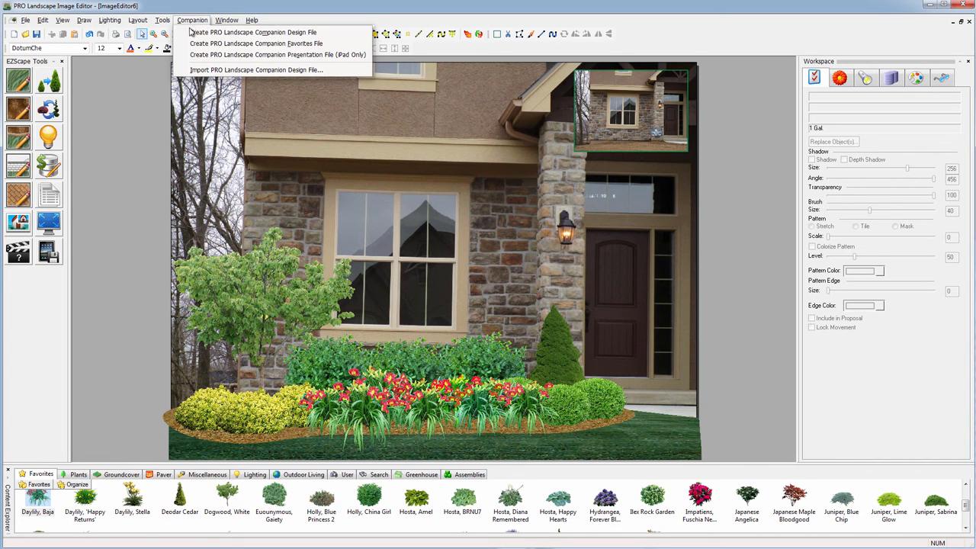